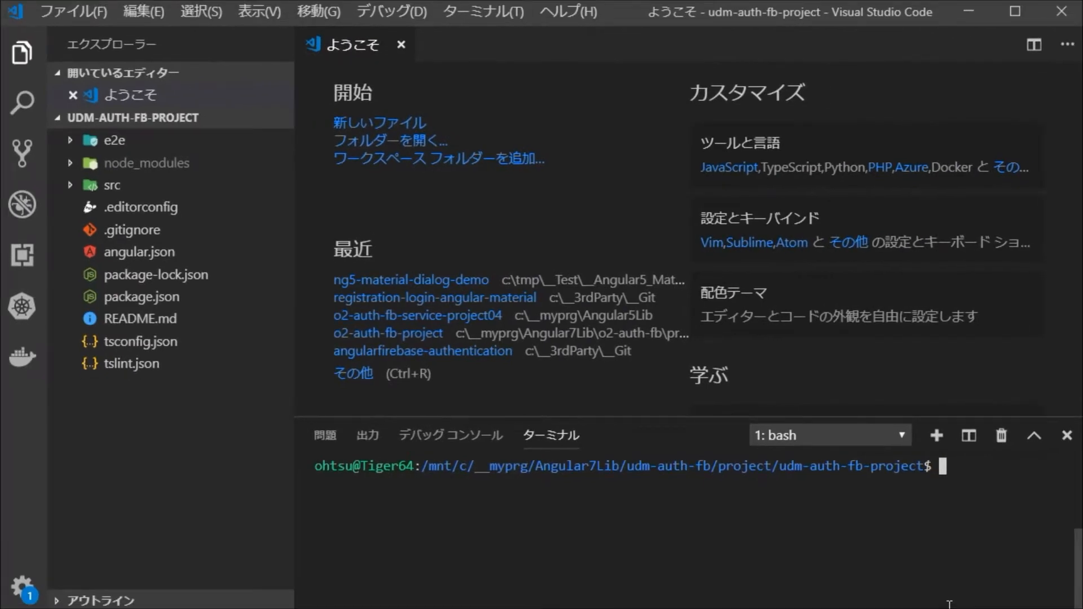
pyautogui.write('ng')
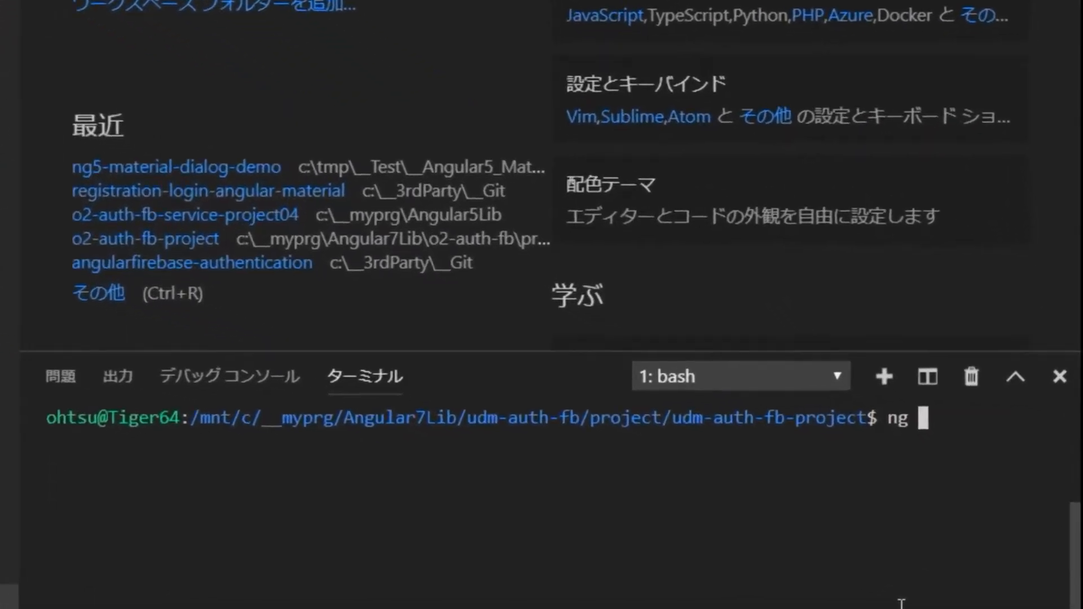
pyautogui.write('add')
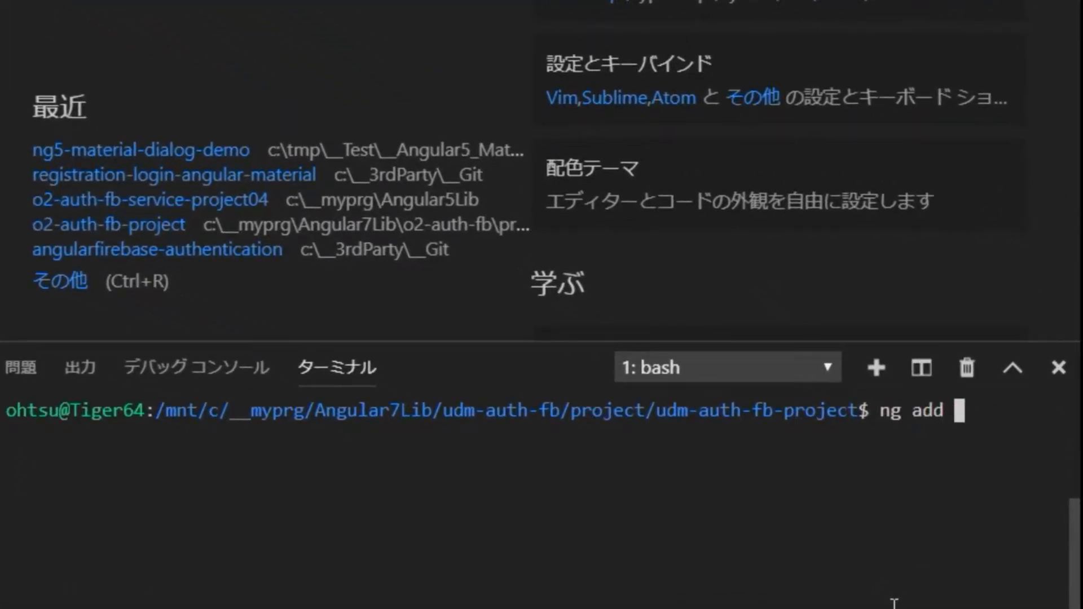
pyautogui.write('@')
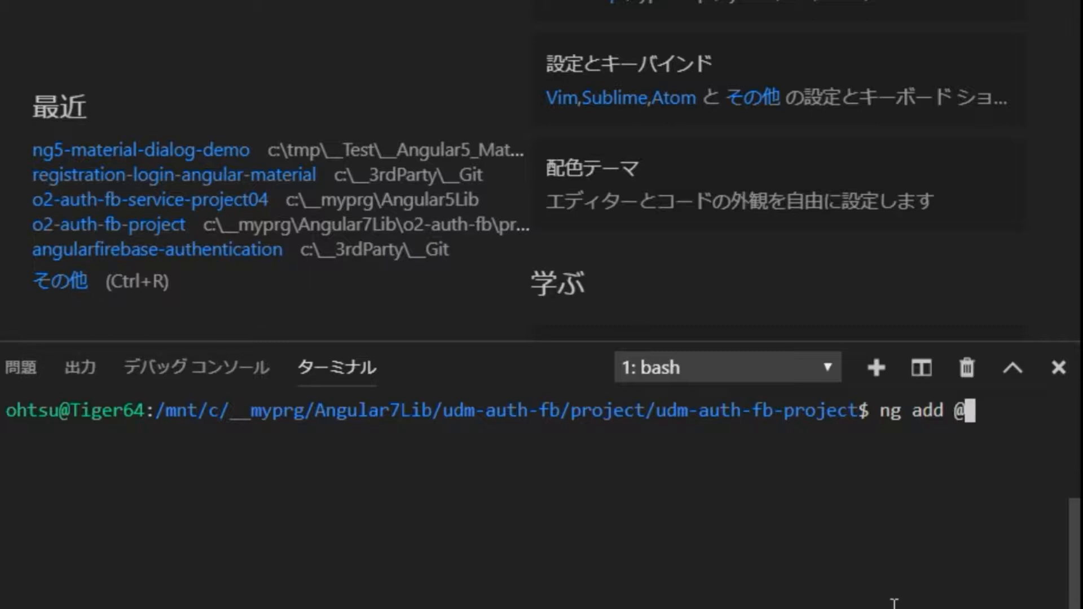
pyautogui.write('angul')
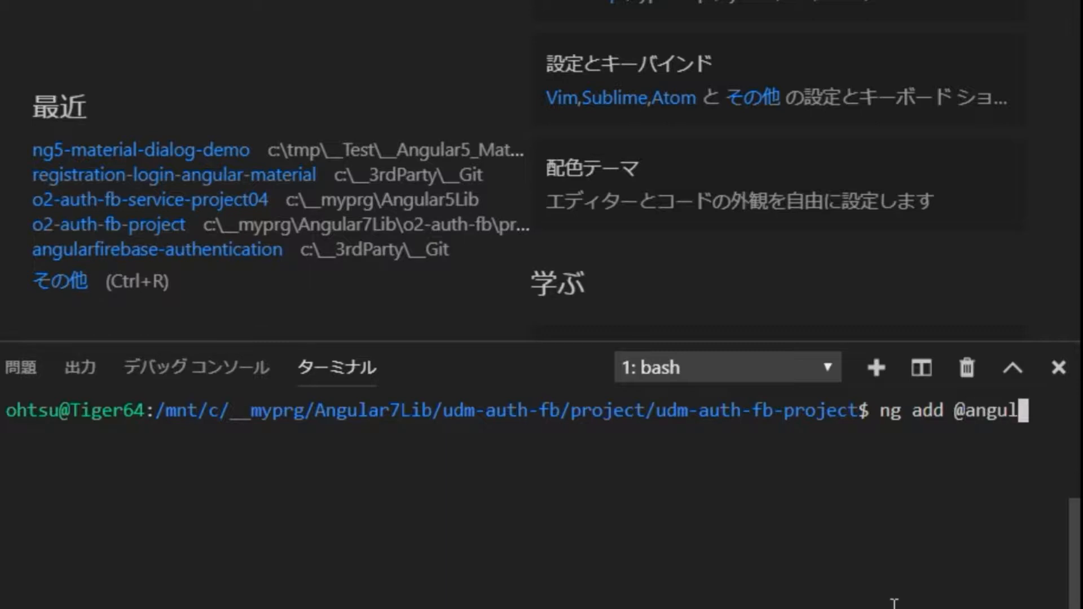
pyautogui.write('ar/')
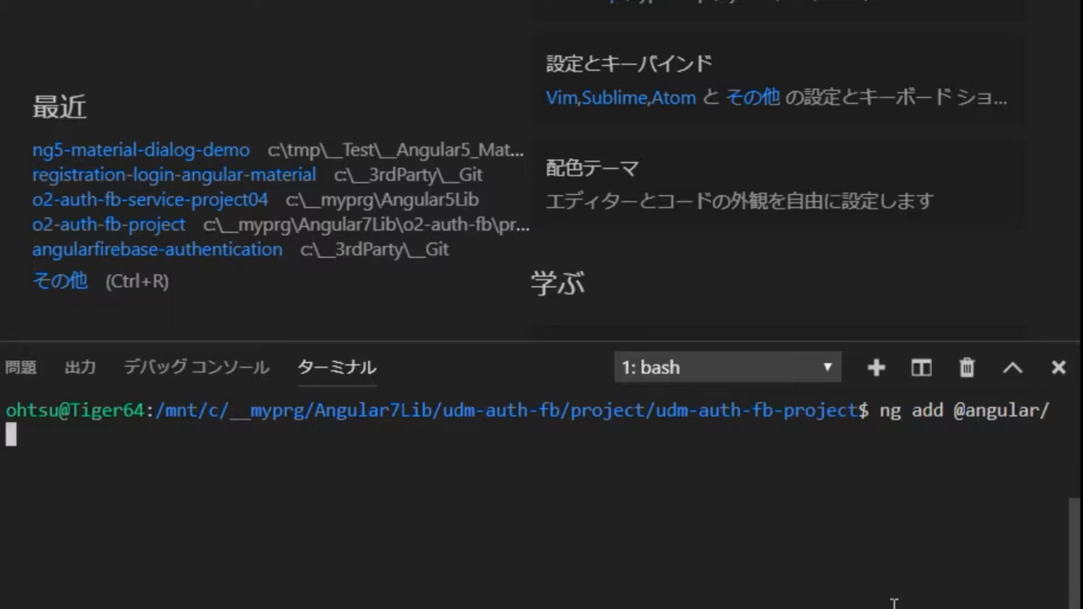
pyautogui.write('m')
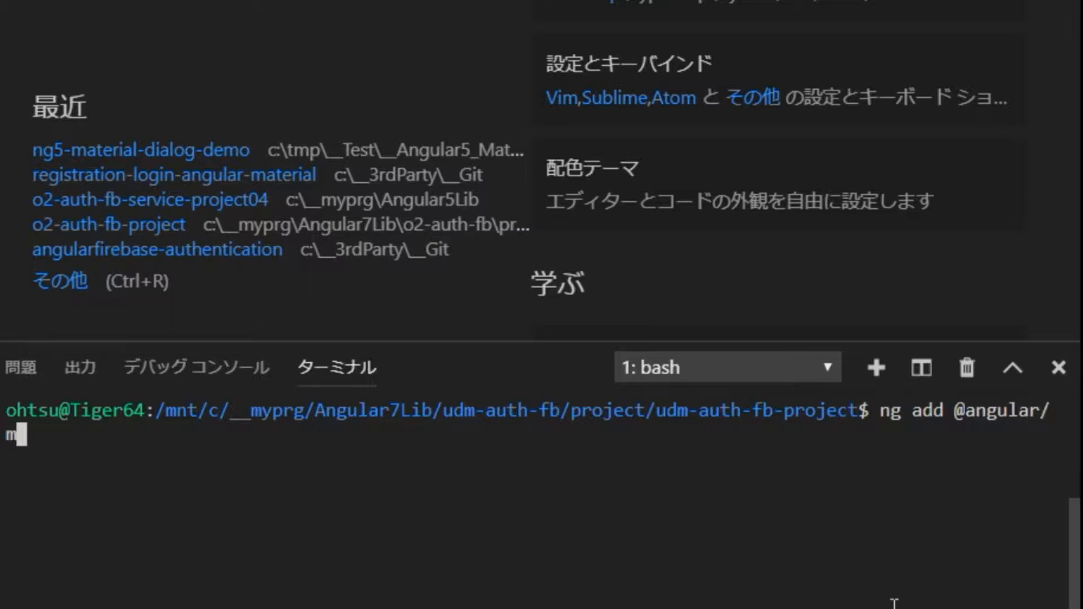
pyautogui.write('ateria')
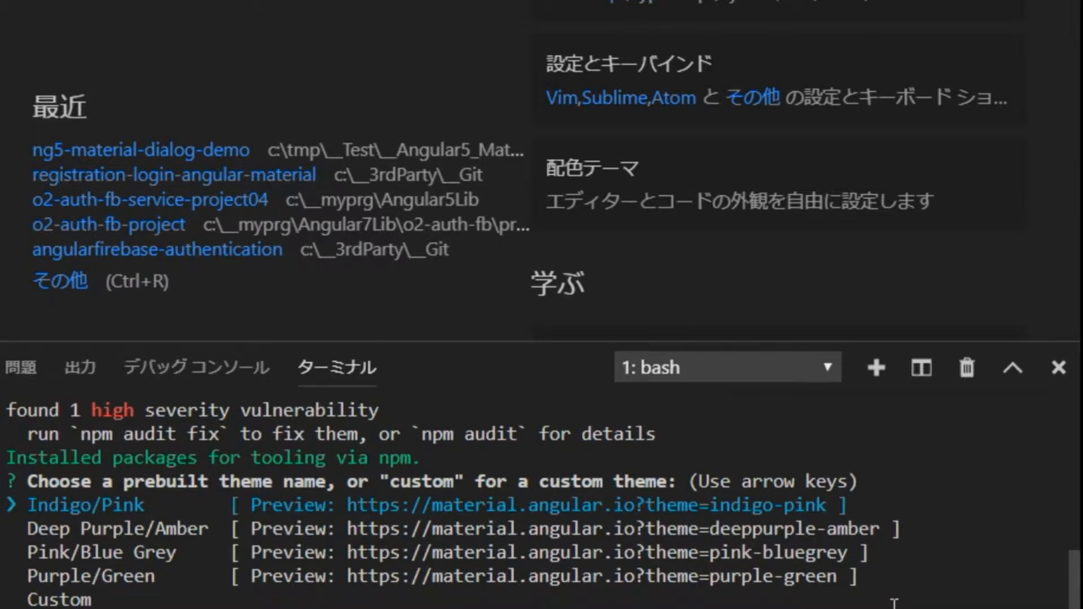
pyautogui.moveTo(491, 505)
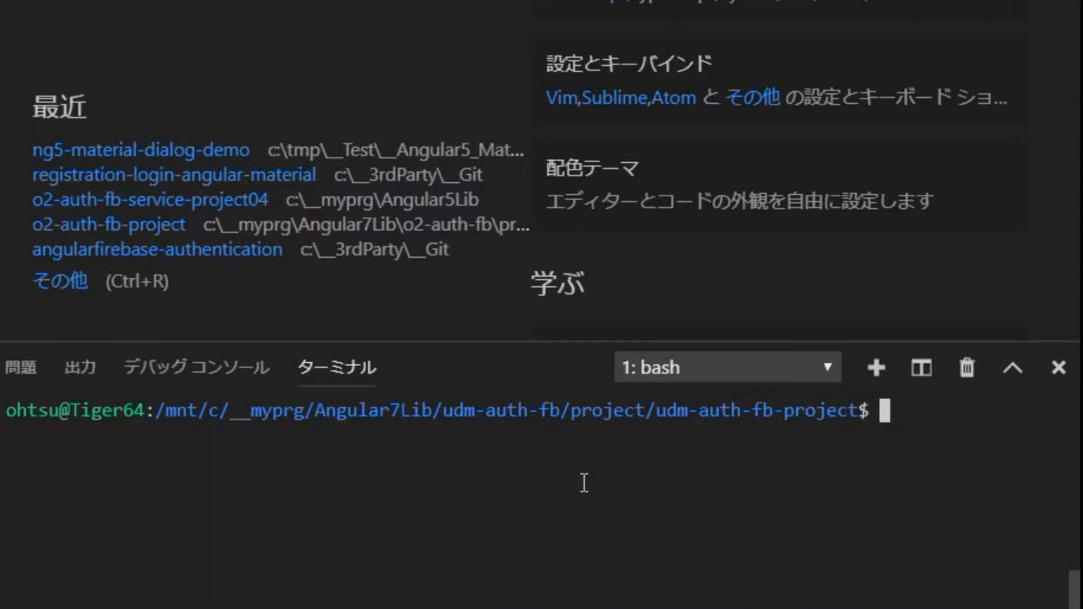
pyautogui.moveTo(938, 460)
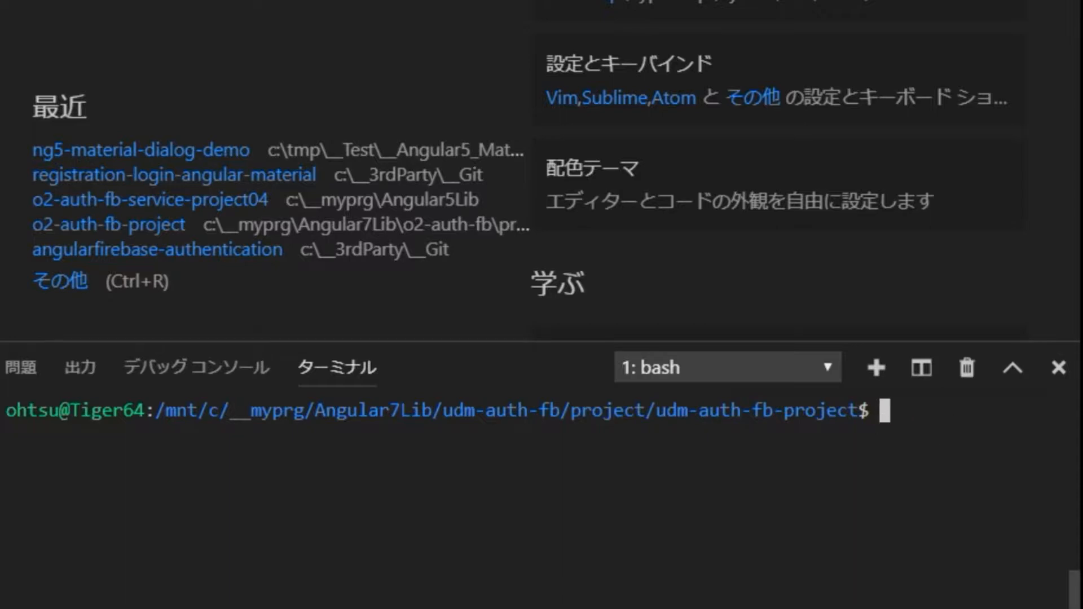
pyautogui.write('npm')
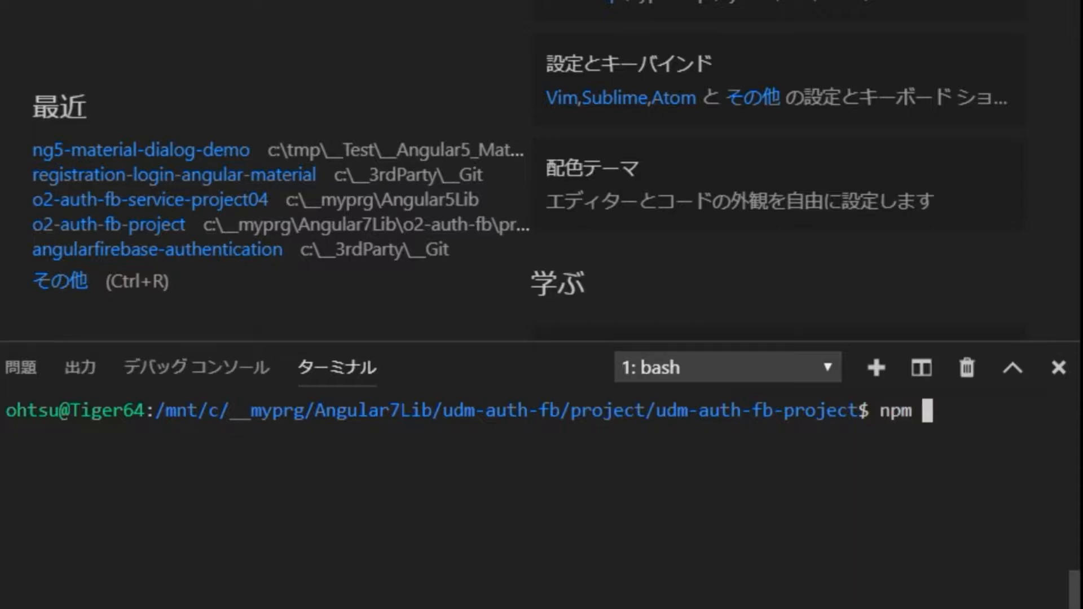
pyautogui.write('i')
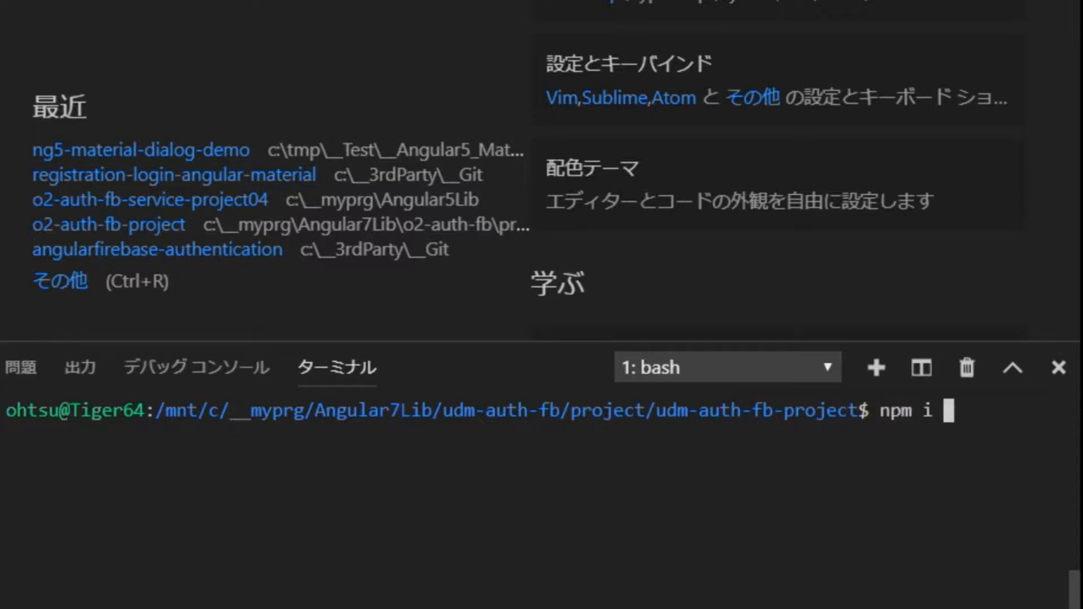
pyautogui.write('@')
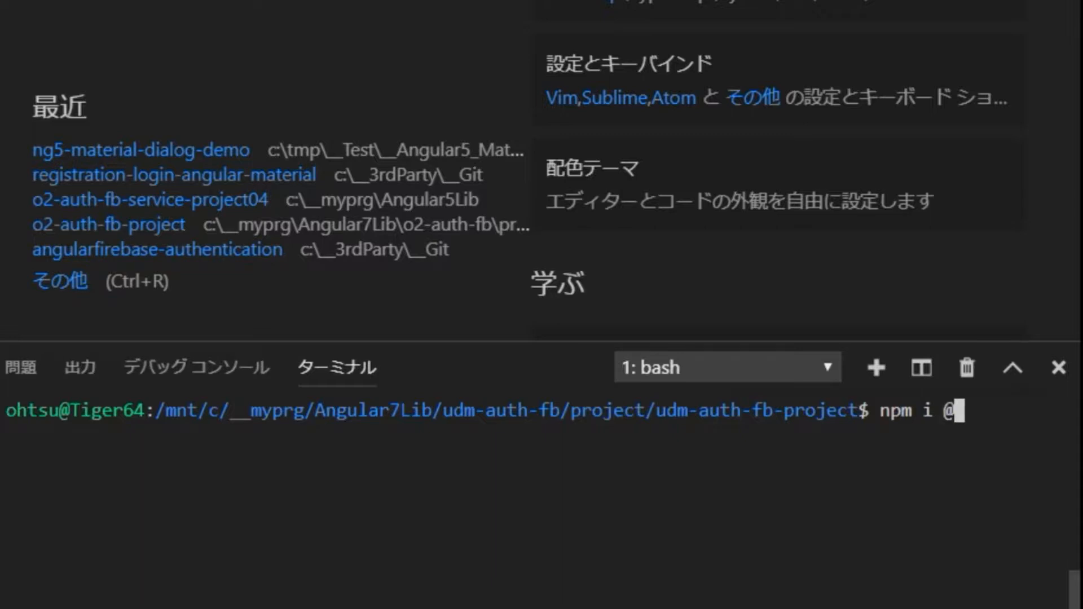
pyautogui.write('fontawesome')
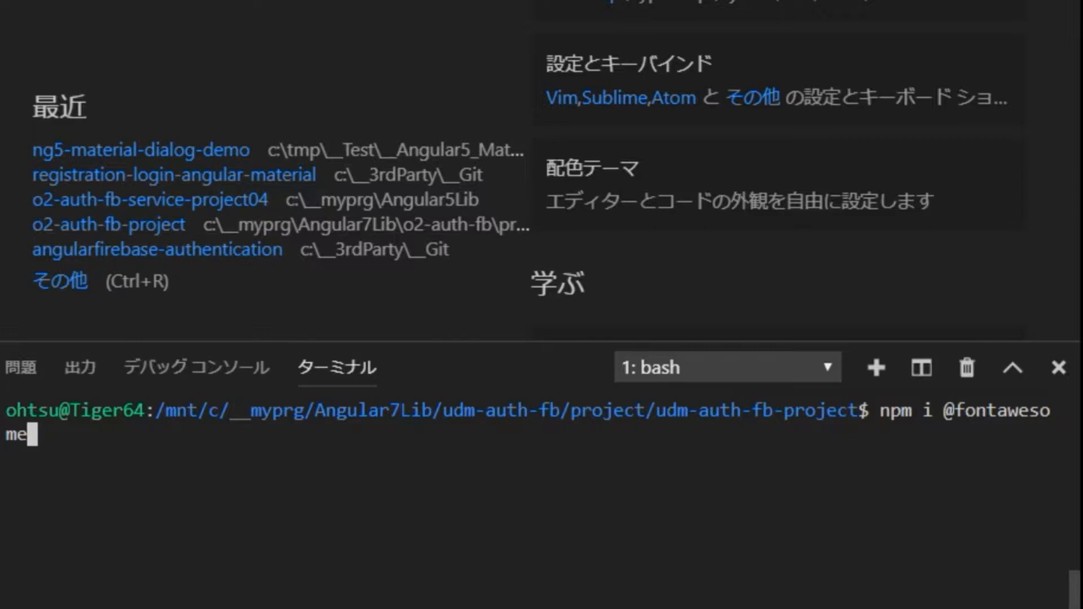
pyautogui.write('/fontawesome-f')
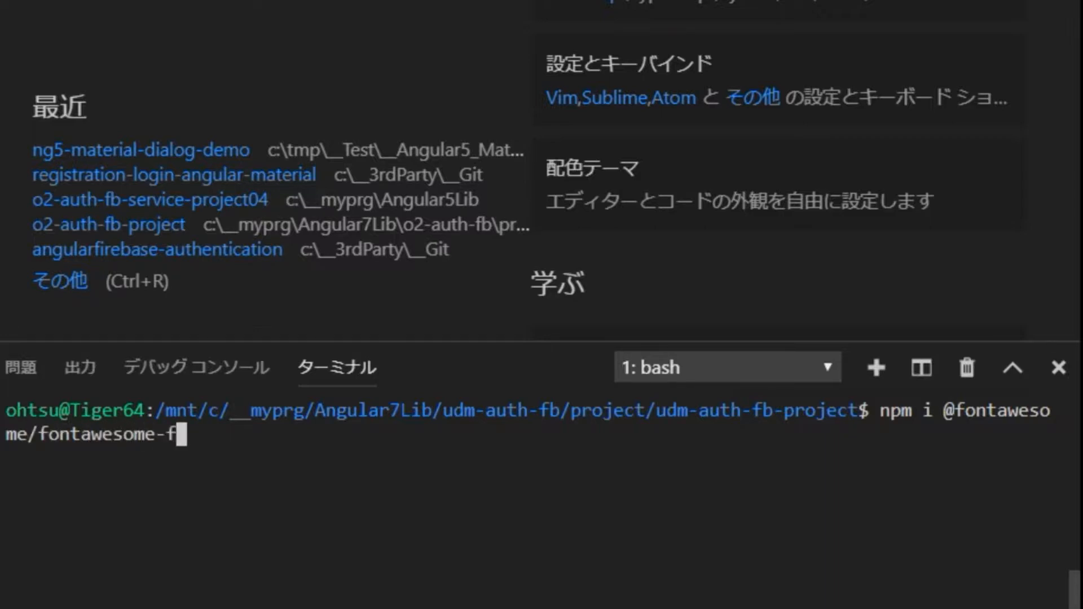
pyautogui.write('ree')
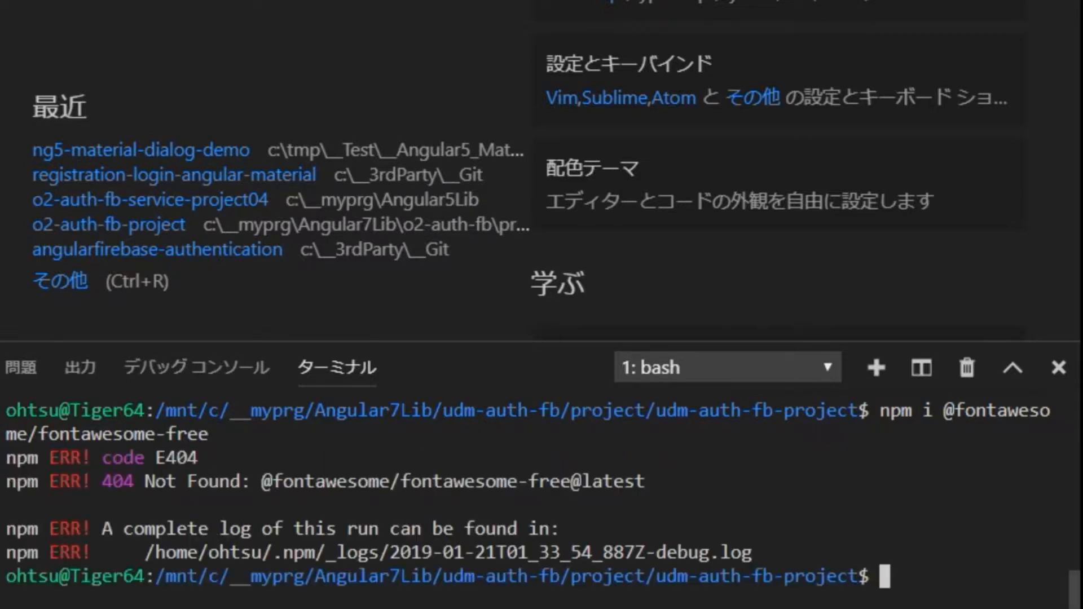
pyautogui.moveTo(660, 516)
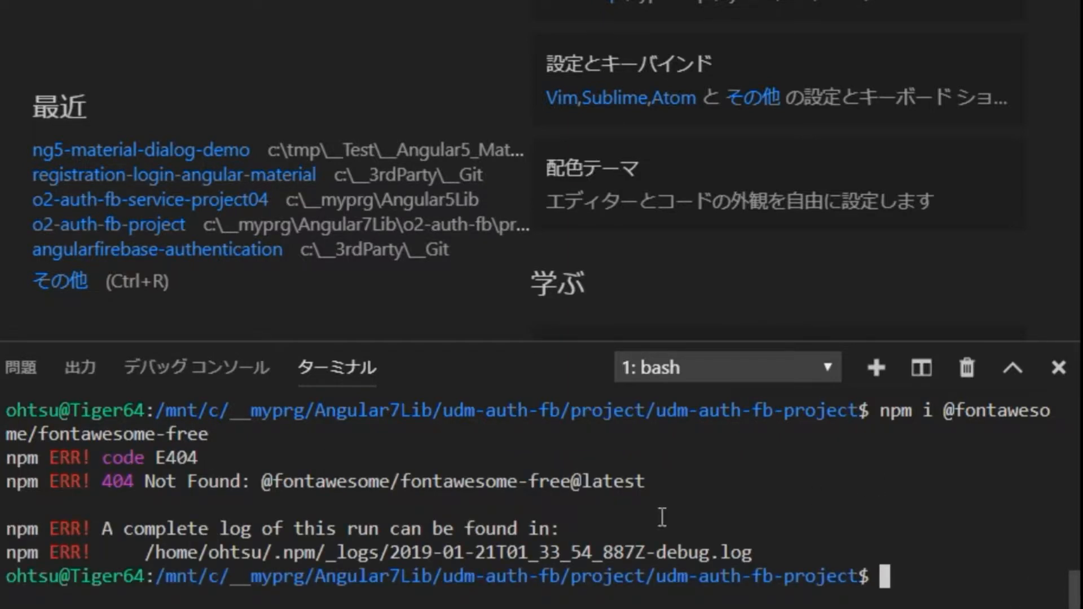
pyautogui.write('npm i @fontawesome/fontawesome-free')
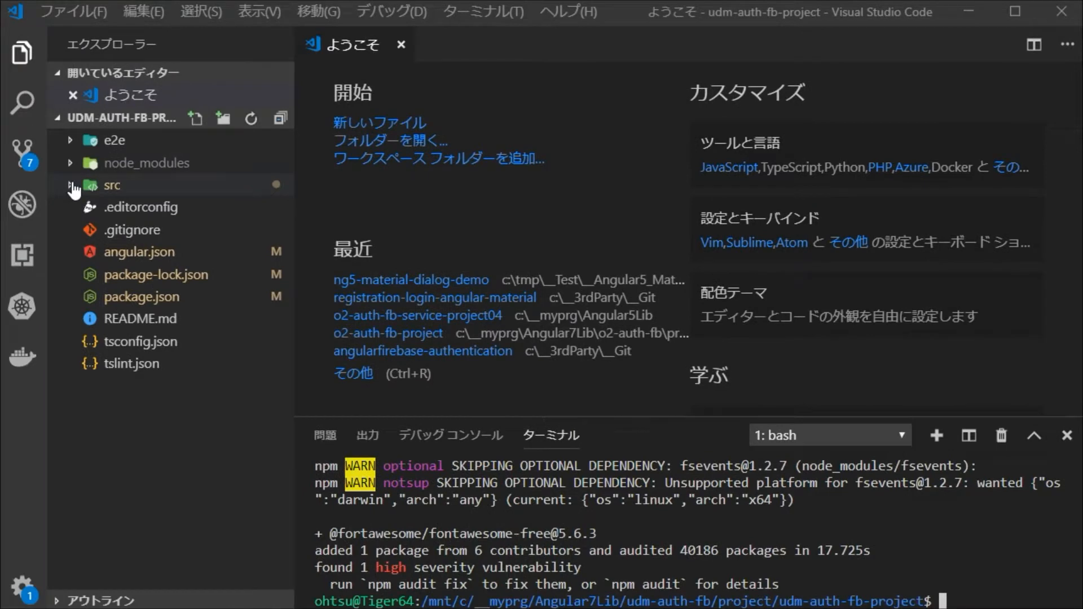
# Step: Expand the src folder in the Explorer and open styles.scss
pyautogui.click(112, 185)
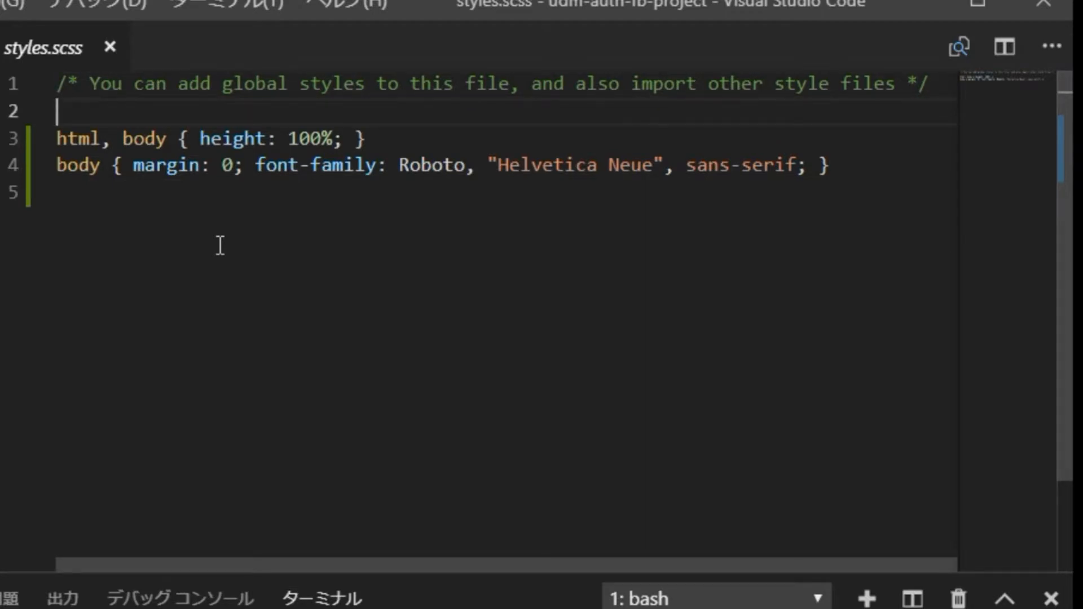
pyautogui.write('@imp')
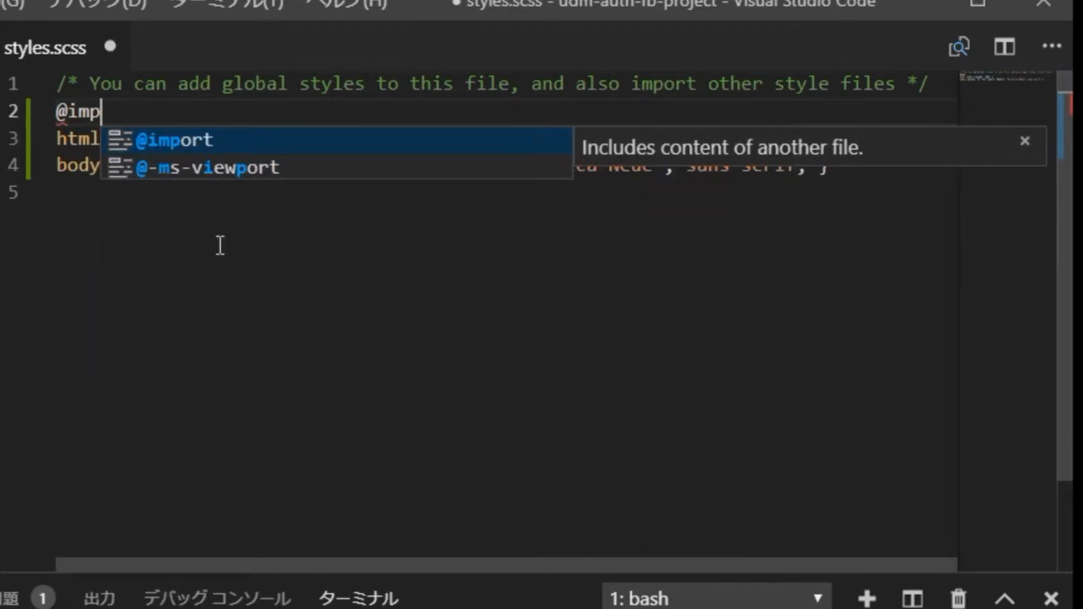
pyautogui.write('ort')
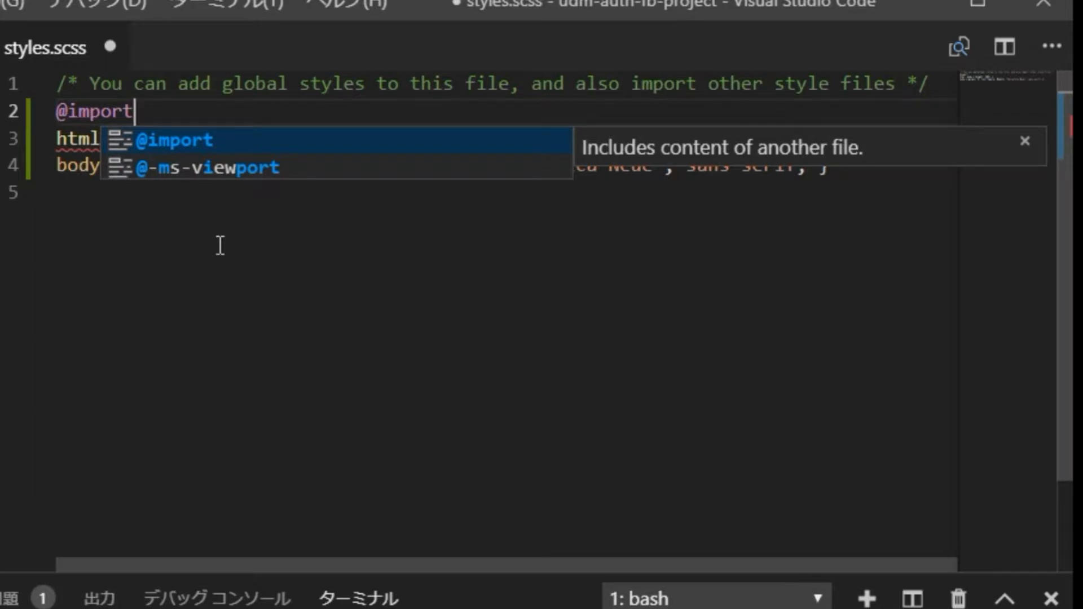
pyautogui.write('"')
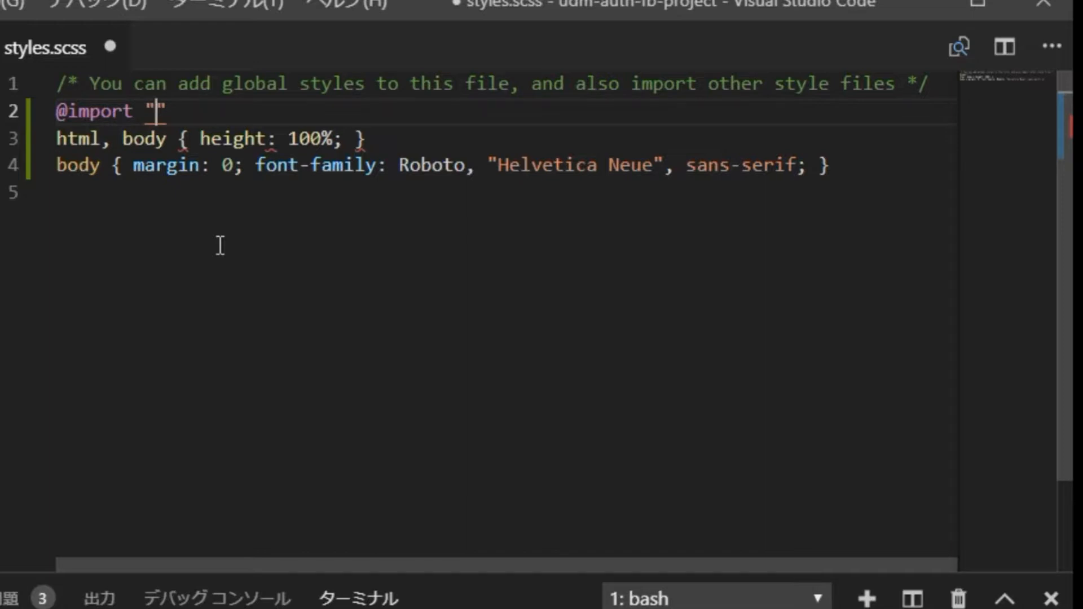
pyautogui.write('~')
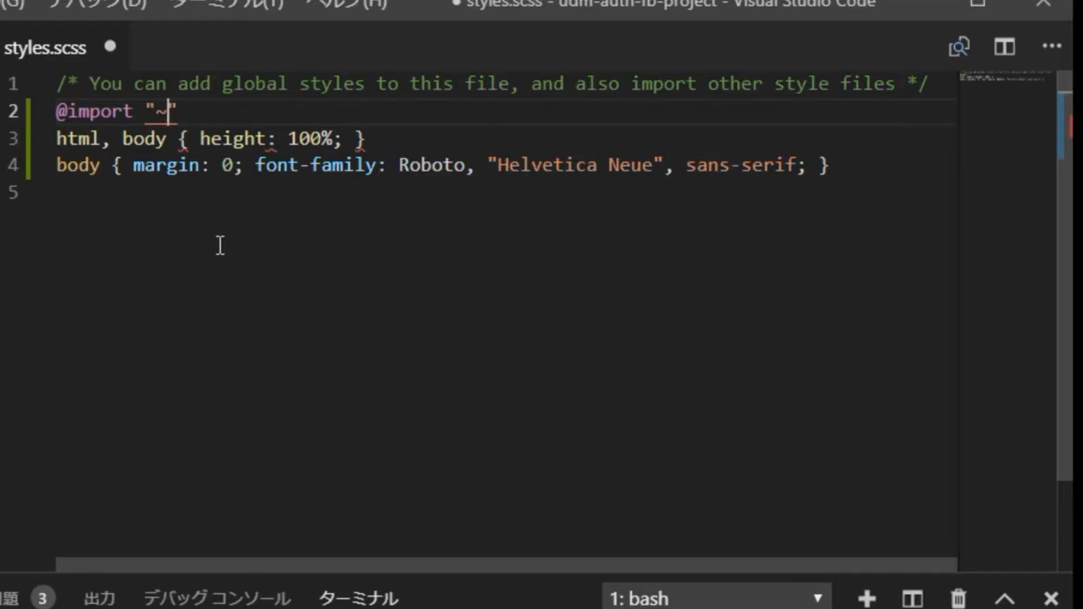
pyautogui.write('@')
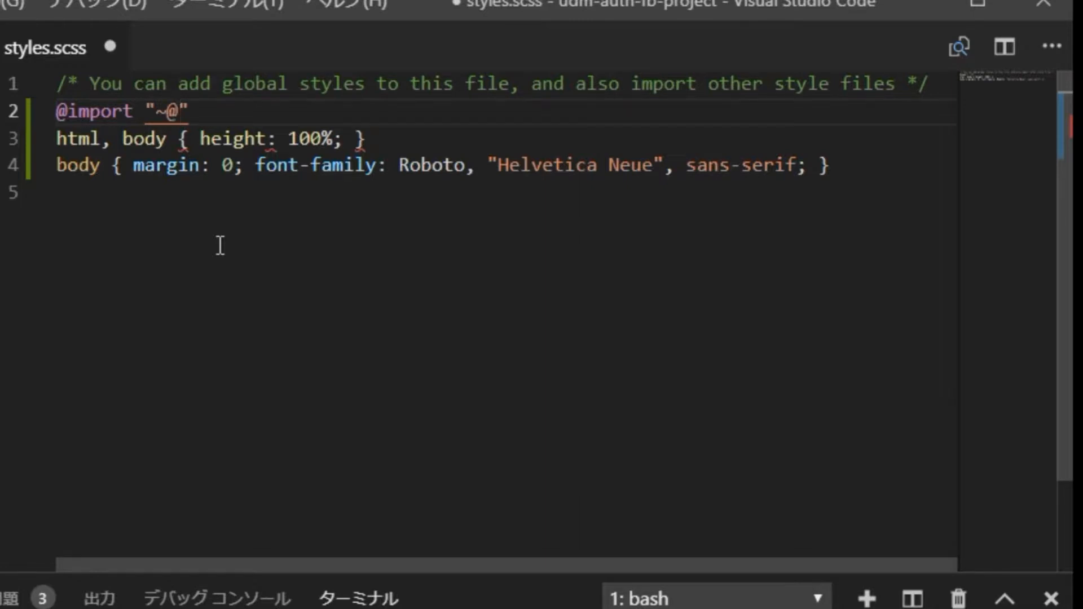
pyautogui.write('for')
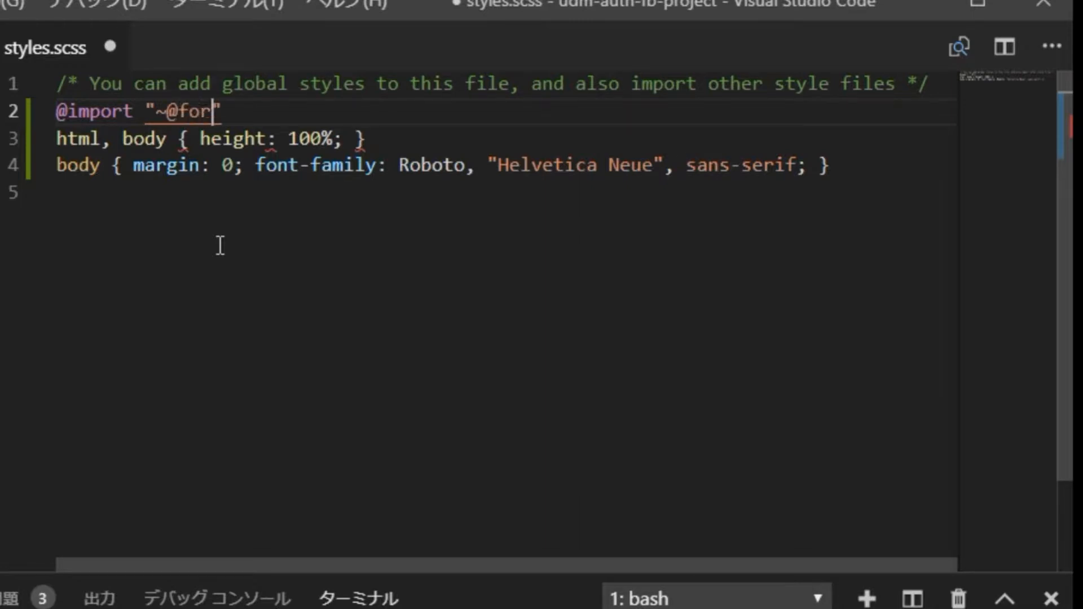
pyautogui.write('awe')
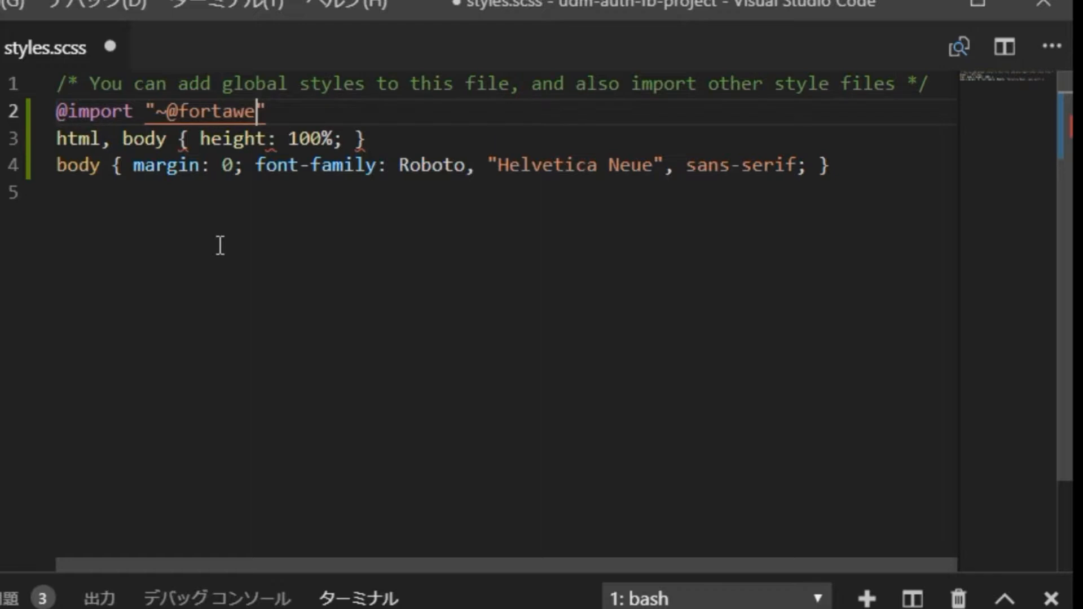
pyautogui.write('some/')
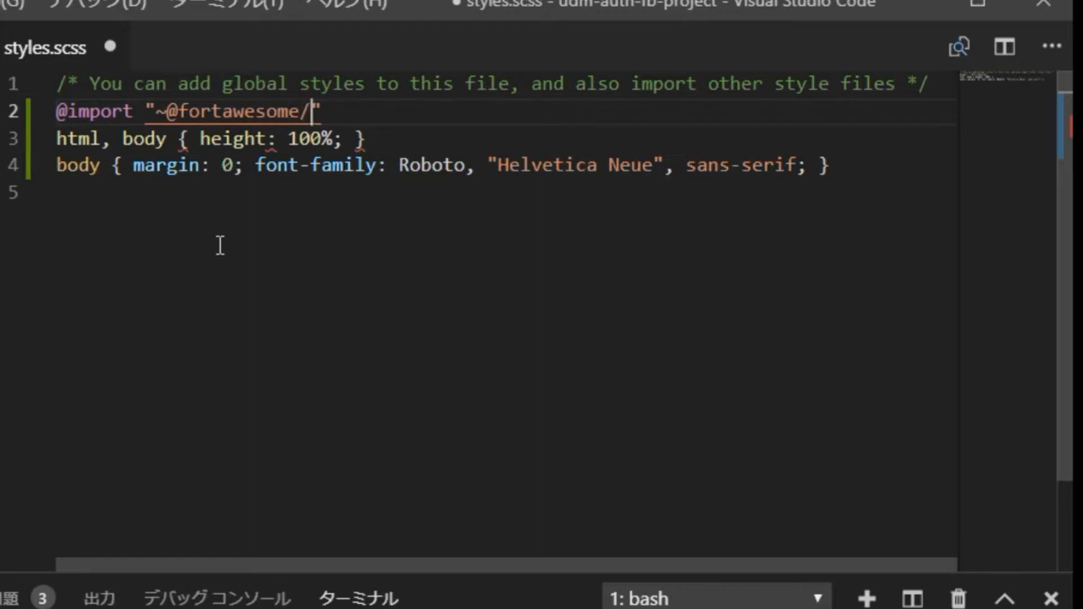
pyautogui.write('fon')
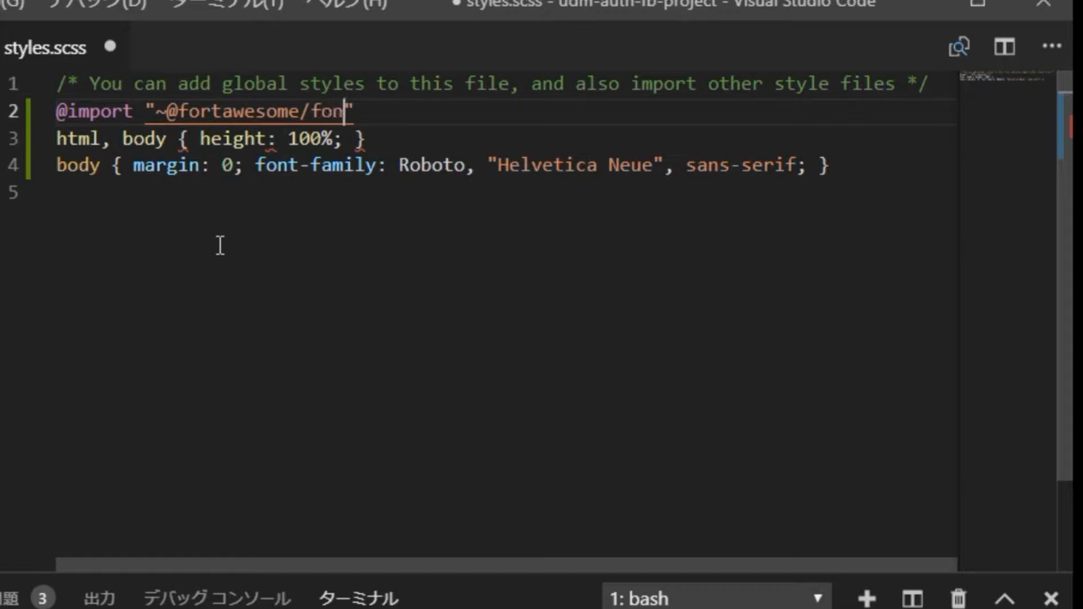
pyautogui.write('tawesome-f')
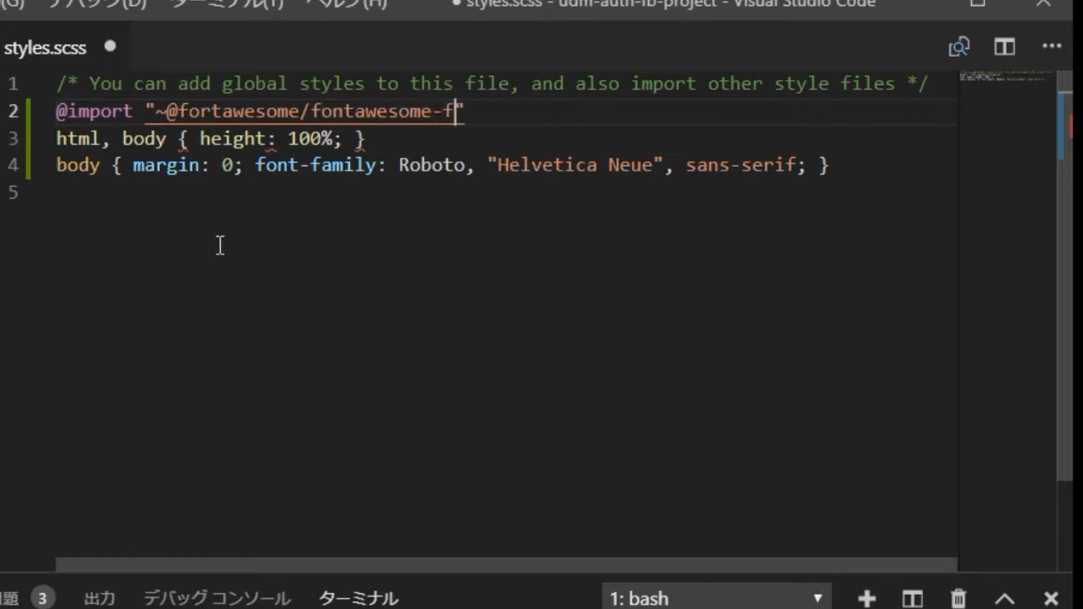
pyautogui.write('ree')
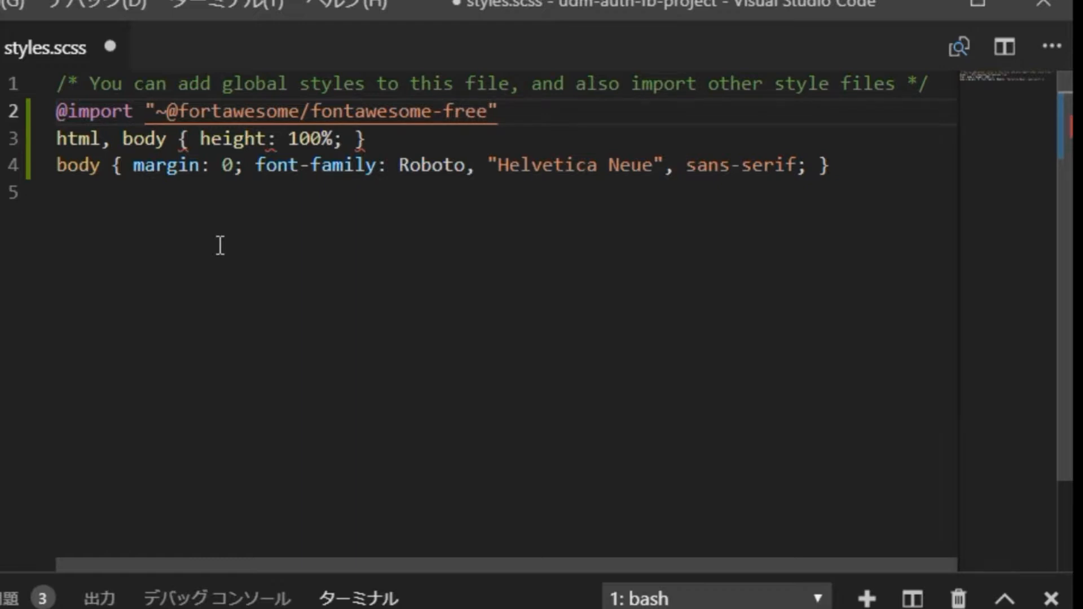
pyautogui.write('/css')
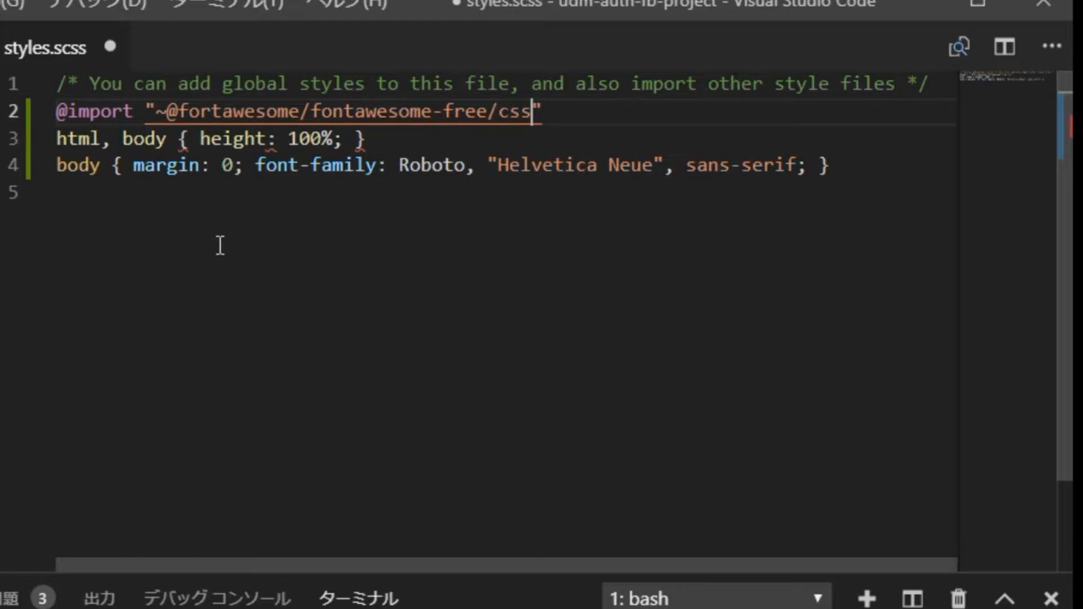
pyautogui.write('/')
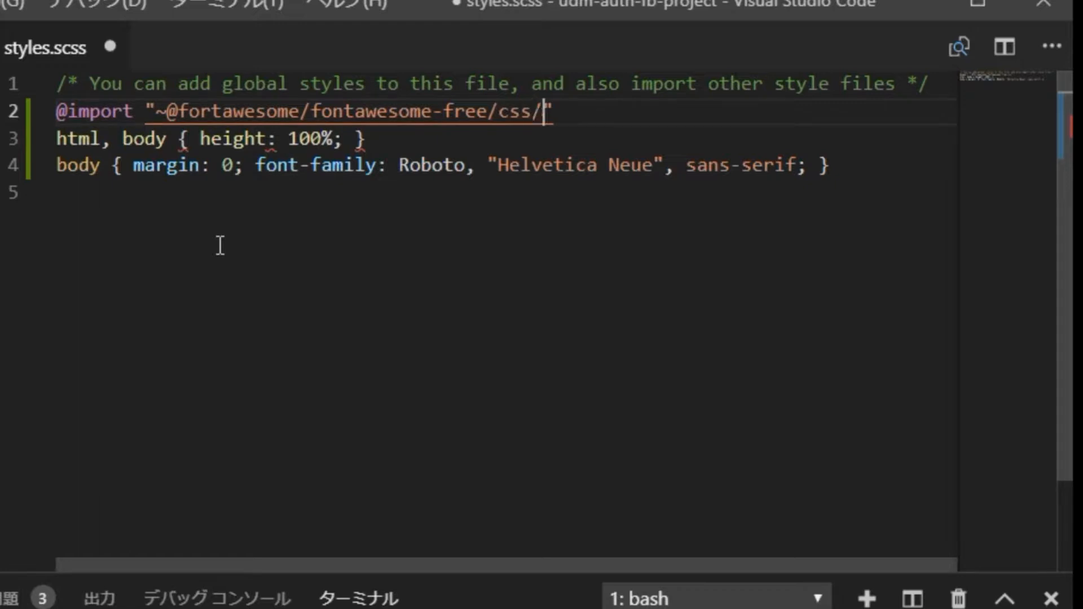
pyautogui.write('all')
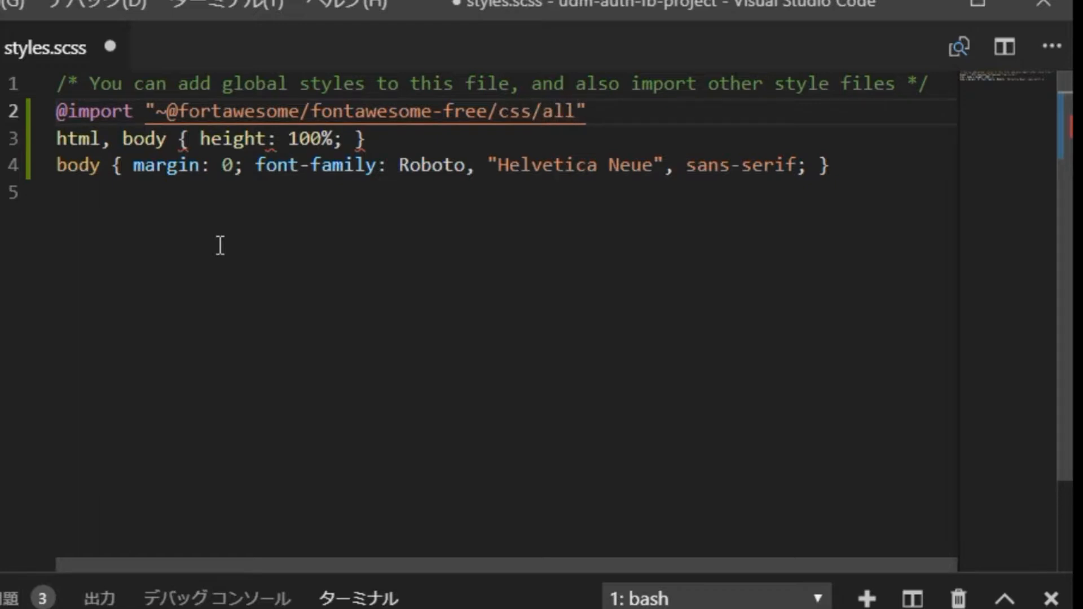
pyautogui.write('.css')
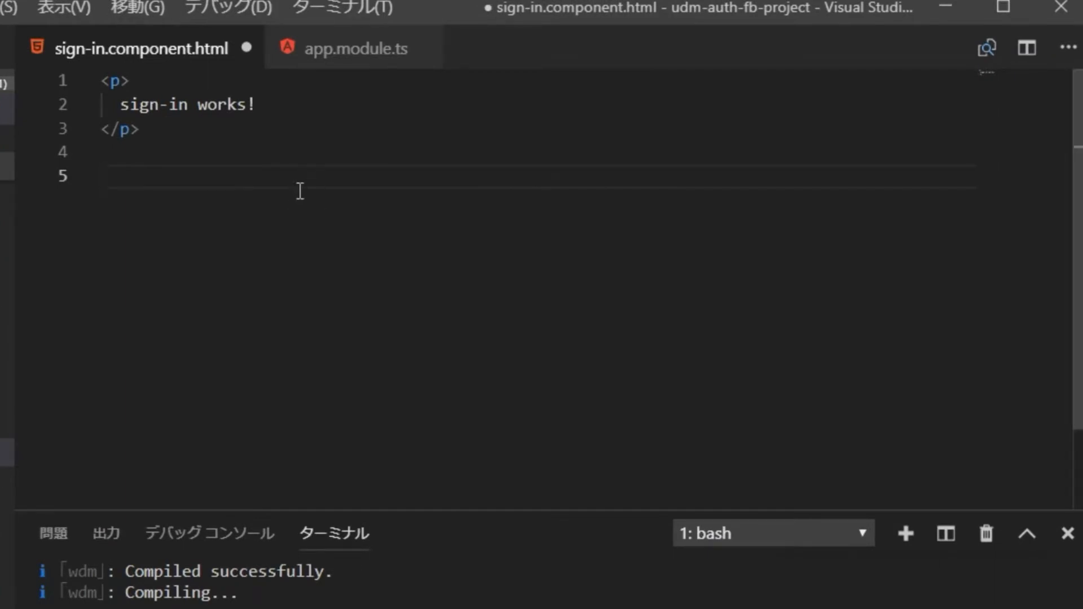
# Step: Add a mat-raised-button with color accent calling loginWithGoogle() in the sign-in template
pyautogui.write('<button (click')
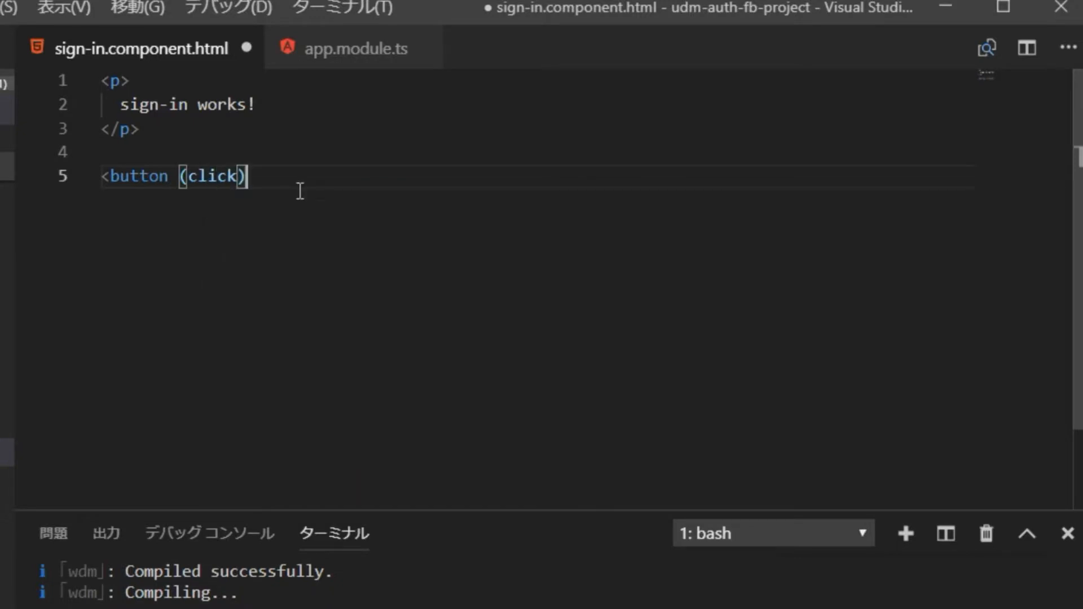
pyautogui.write('= "lo"')
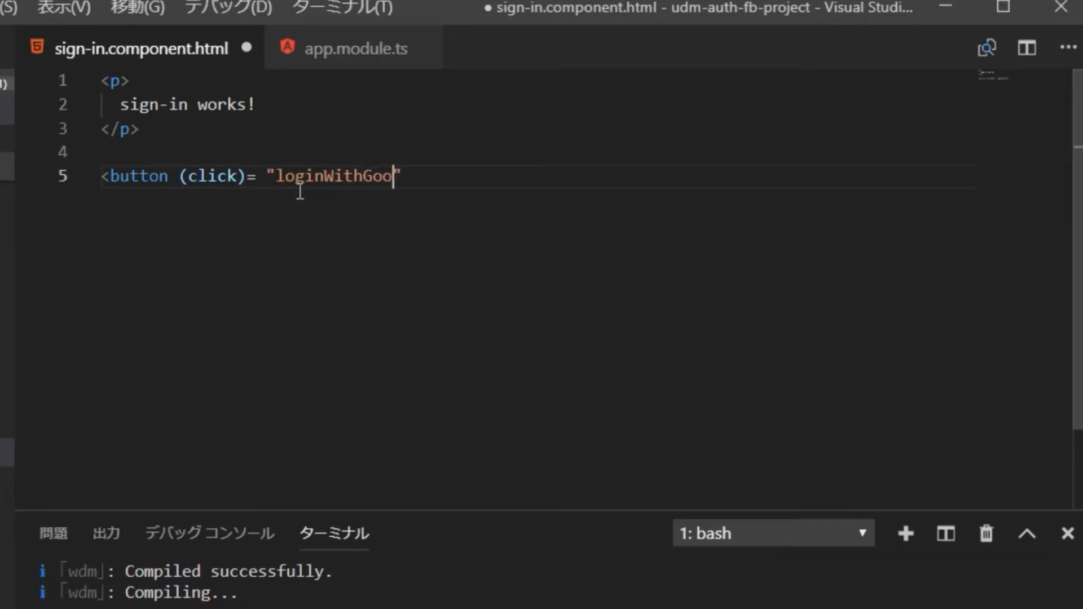
pyautogui.write('gle()" m')
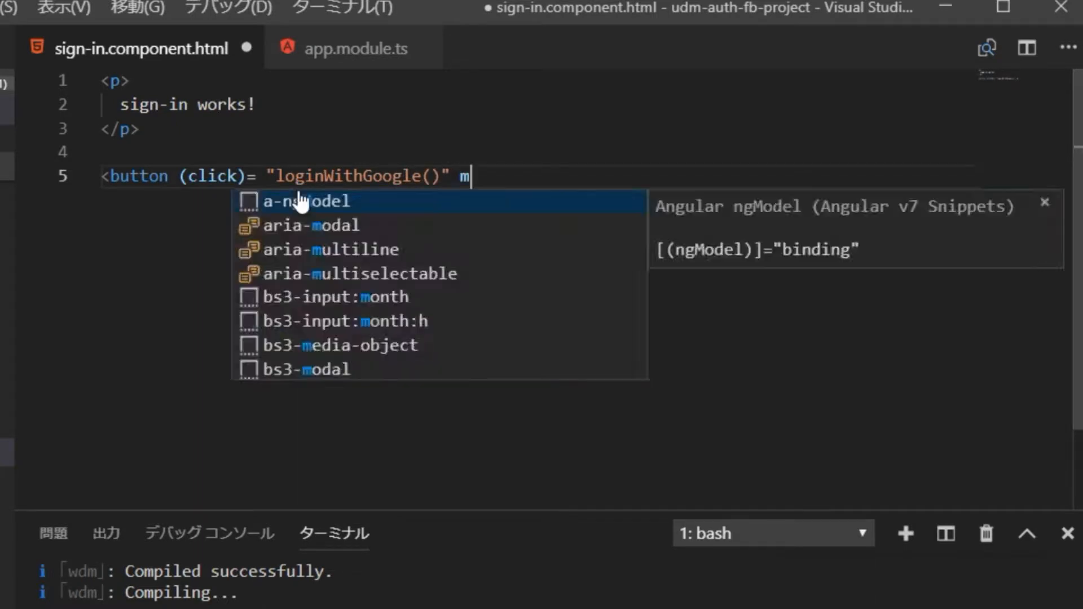
pyautogui.write('at-raised-')
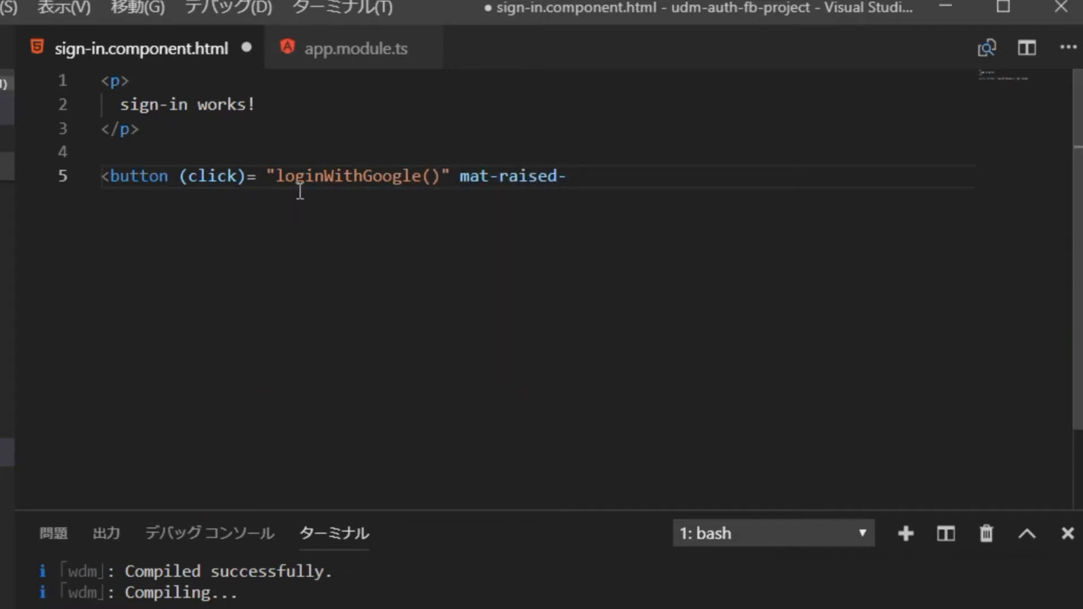
pyautogui.write('button color')
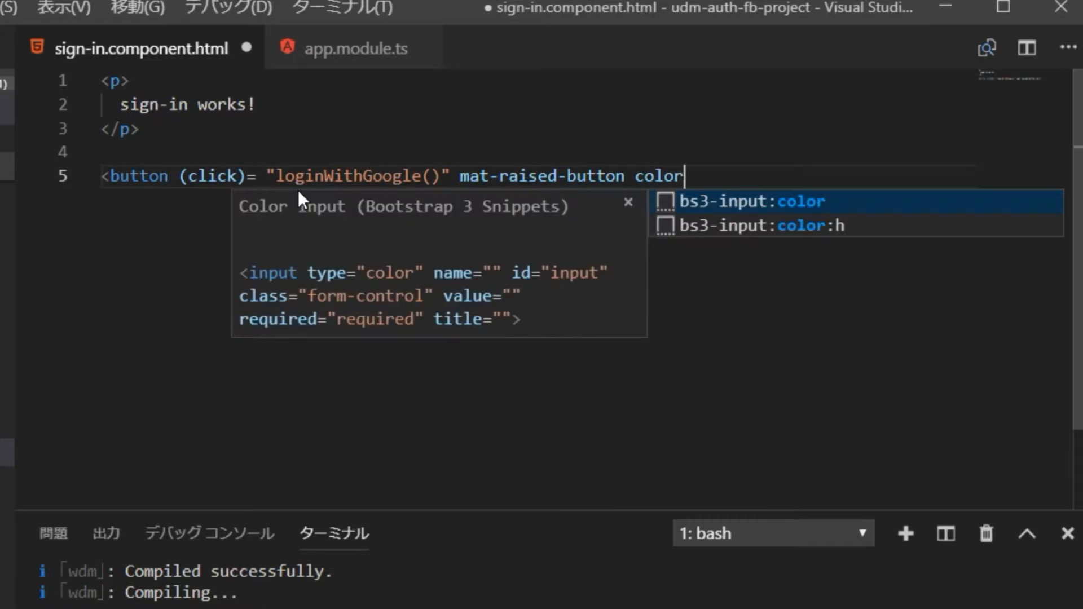
pyautogui.write('="')
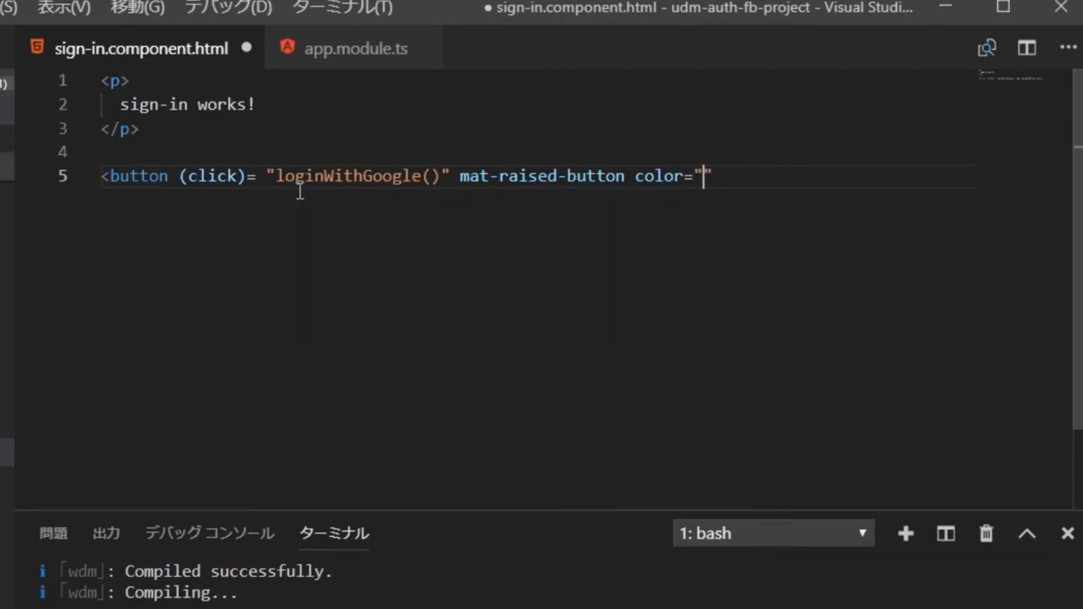
pyautogui.write('accent')
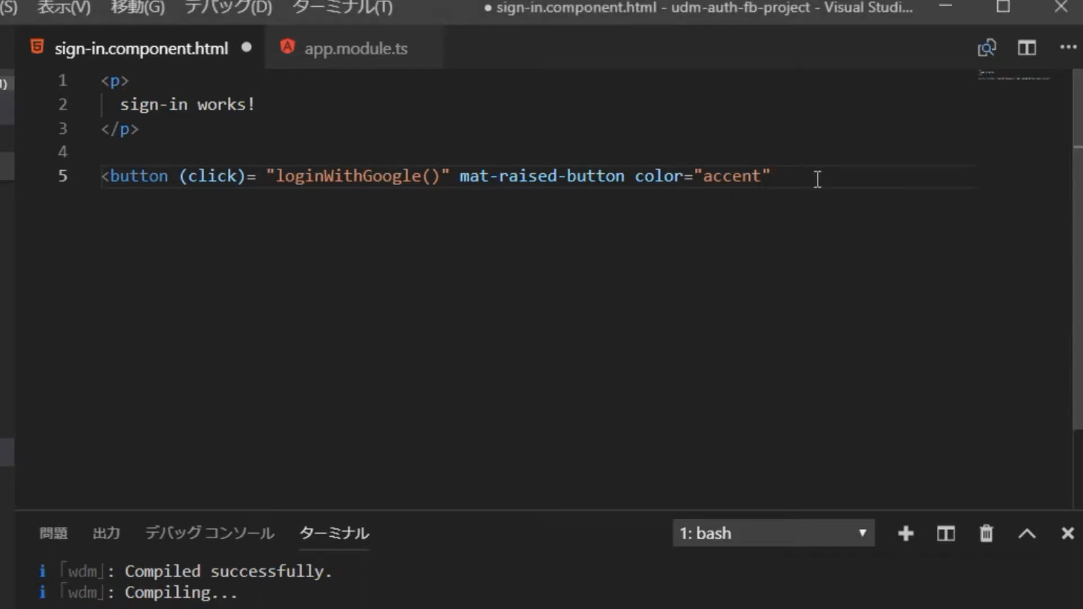
pyautogui.write('>')
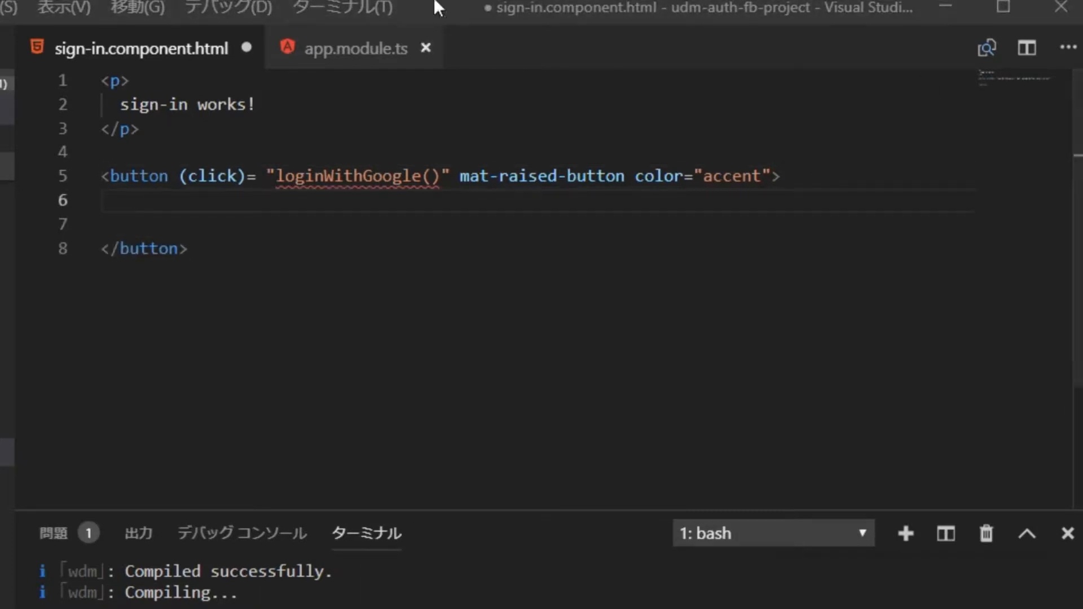
# Step: Give the button an inline fab fa-google mat-icon and the label Google, then save
pyautogui.write('<m')
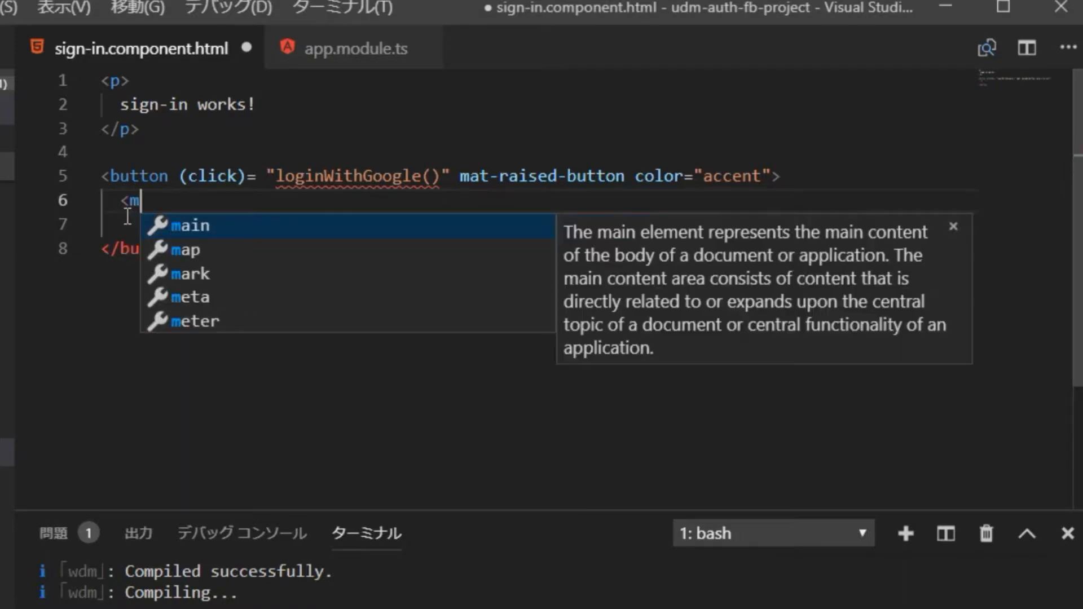
pyautogui.write('at-icon')
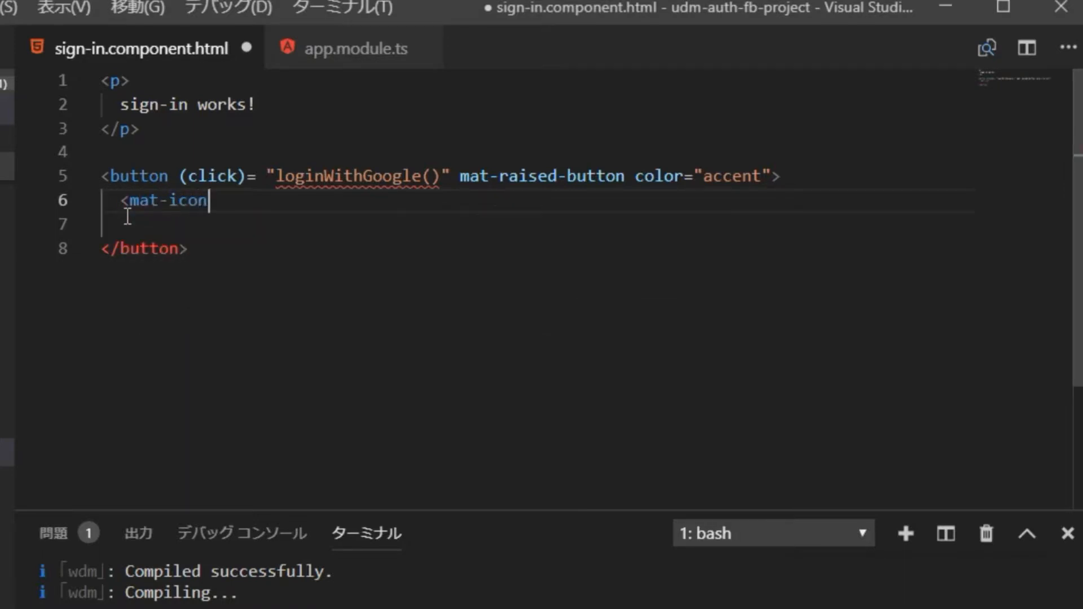
pyautogui.write('fontset=')
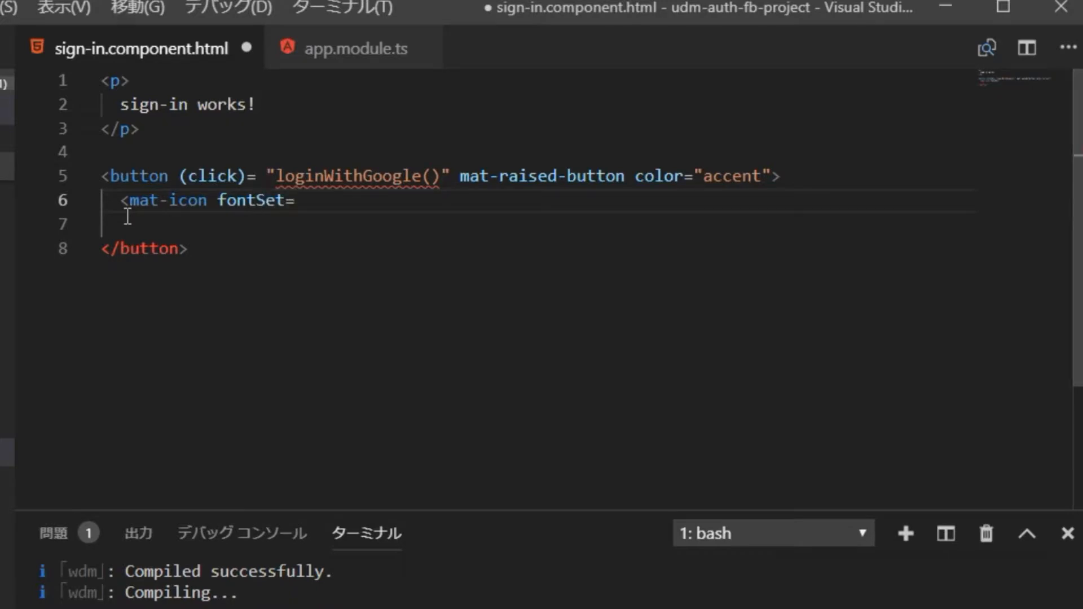
pyautogui.write('"fab"')
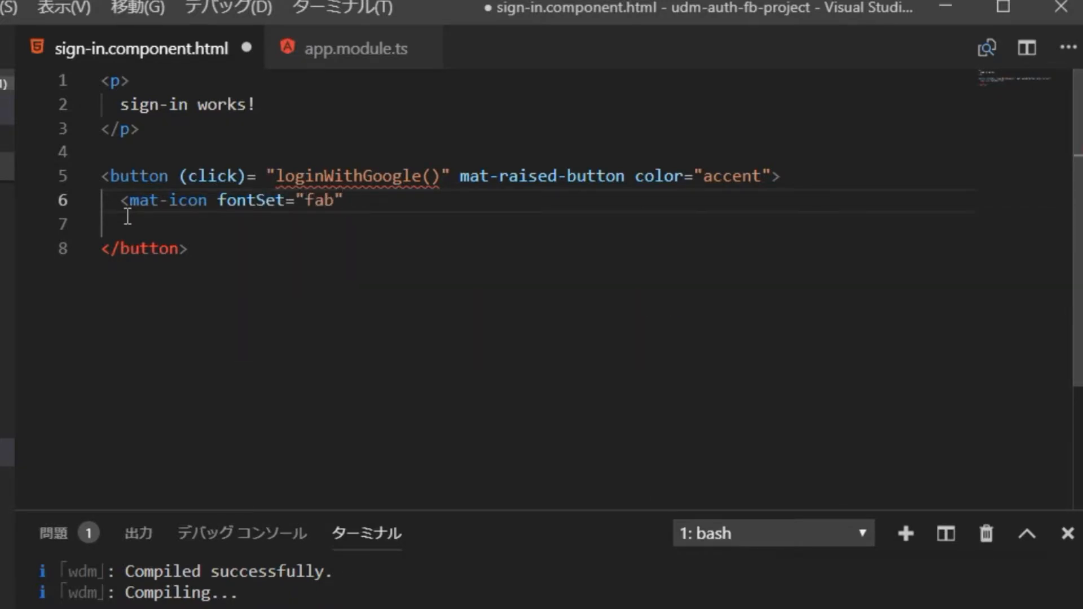
pyautogui.write('fonticon')
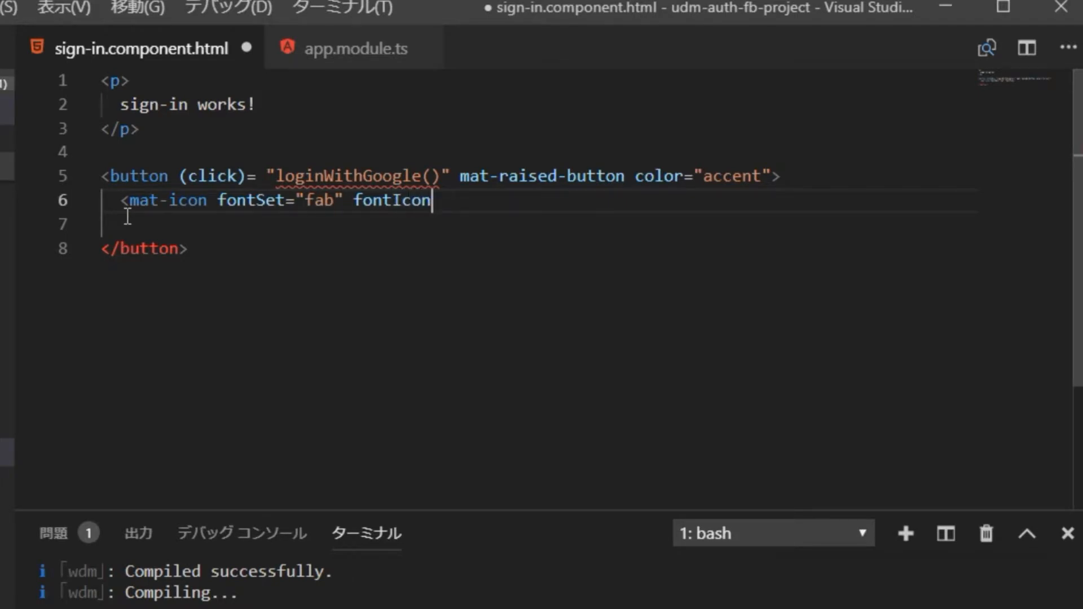
pyautogui.write('=""')
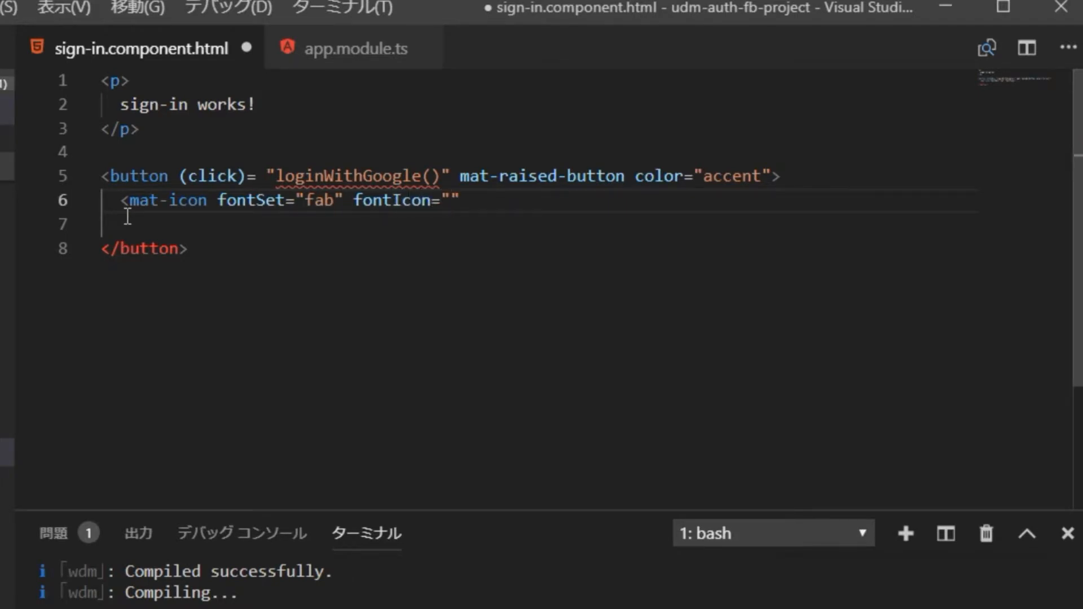
pyautogui.write('fa-google')
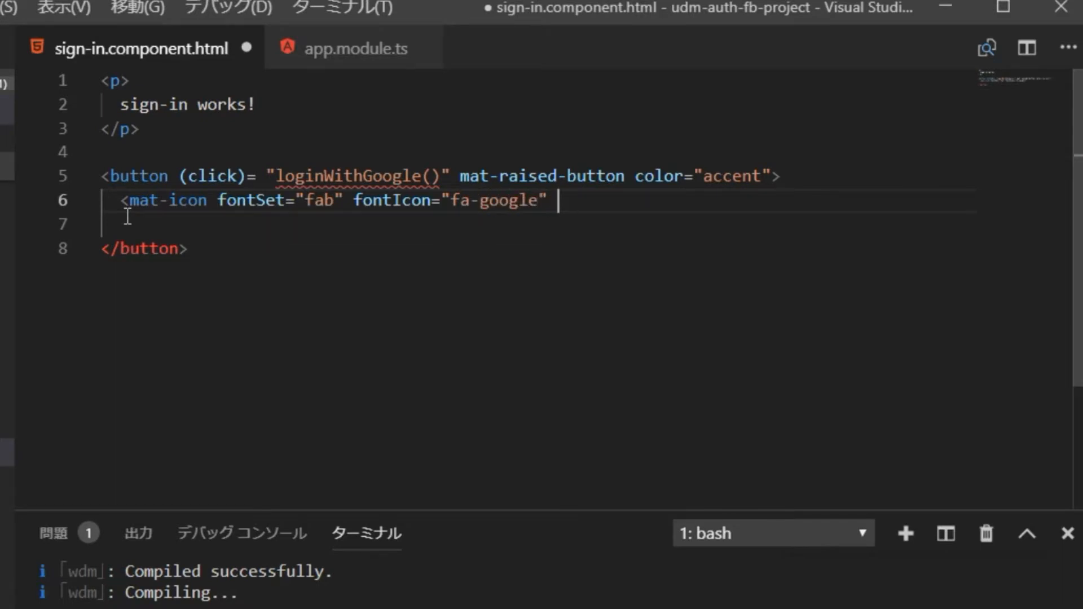
pyautogui.write('inline></mat-icon>')
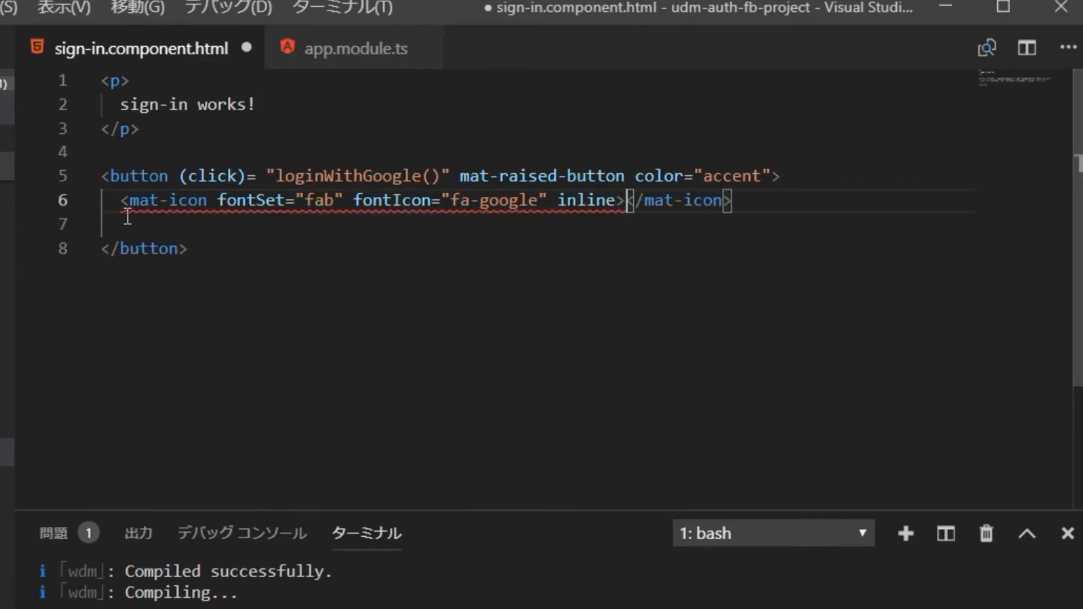
pyautogui.write('Goo')
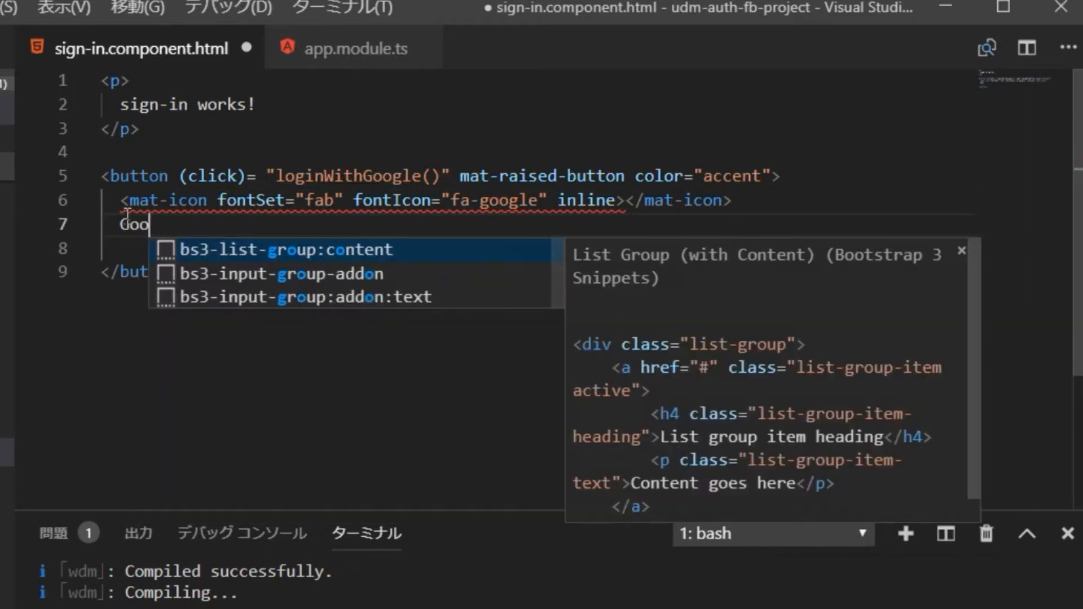
pyautogui.write('gle')
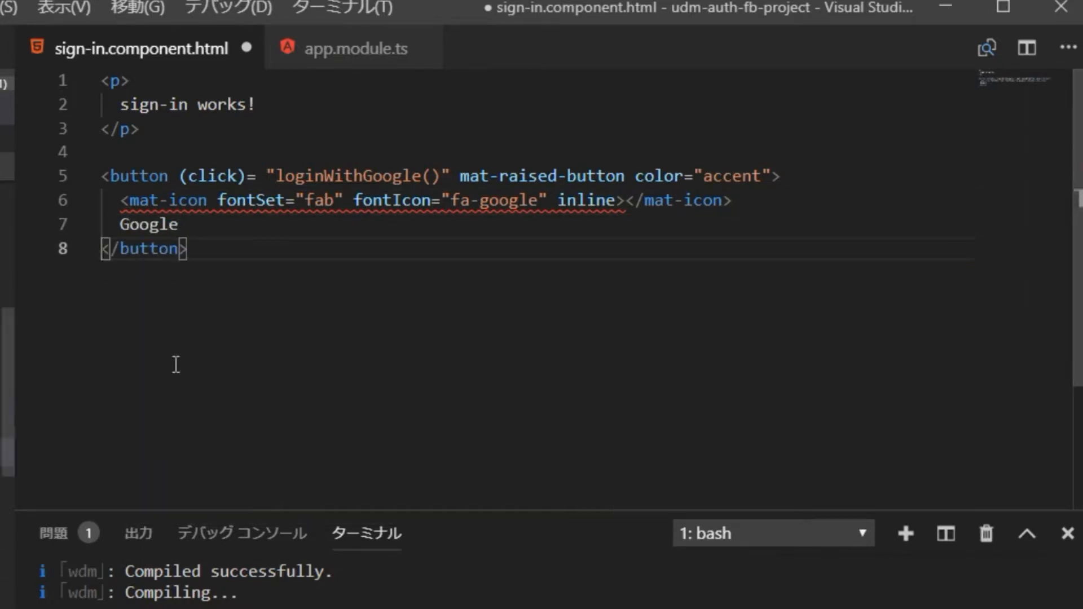
pyautogui.press('ctrl+s')
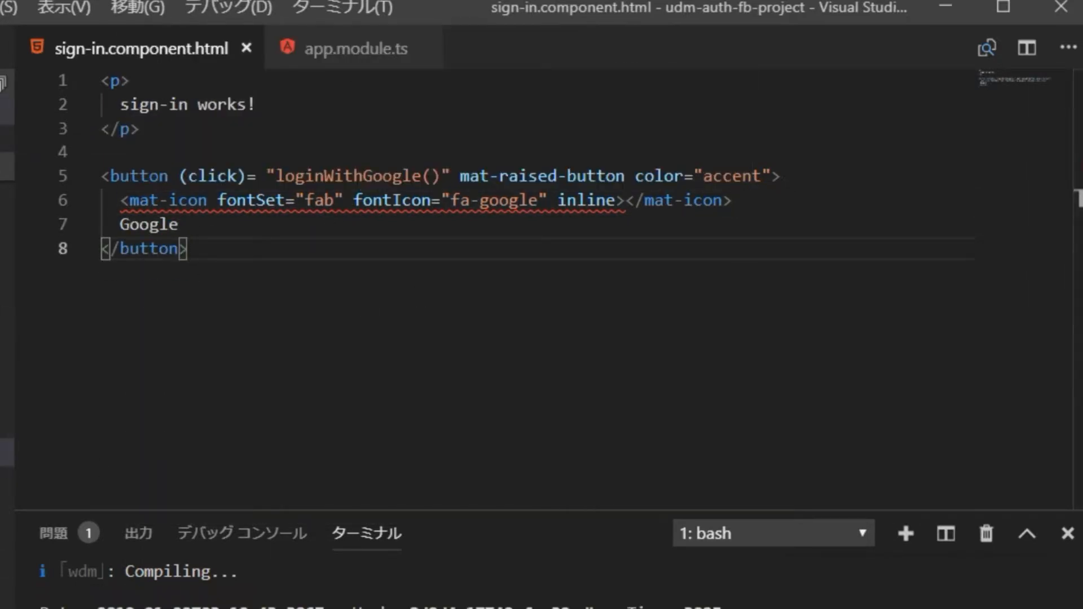
pyautogui.click(354, 48)
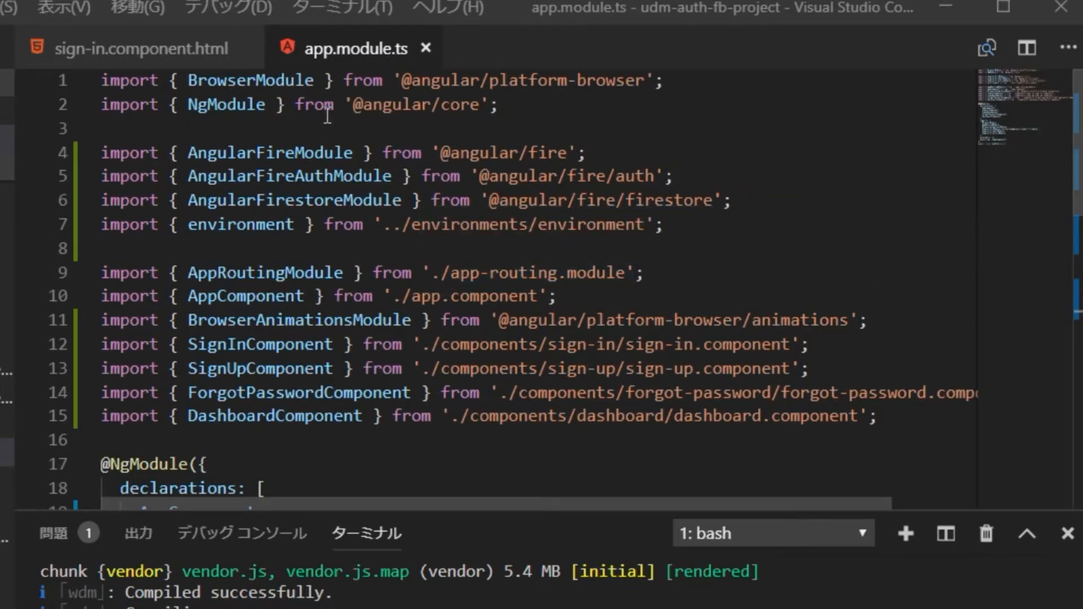
pyautogui.click(110, 129)
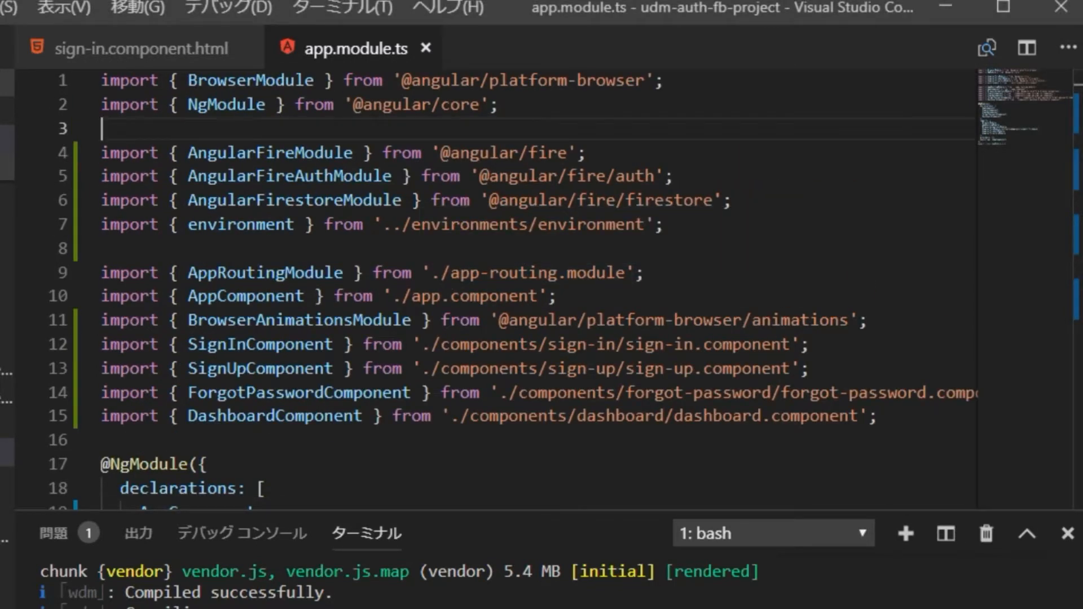
pyautogui.write("import { MatIconModule, MatButtonModule} from '@angular/material';")
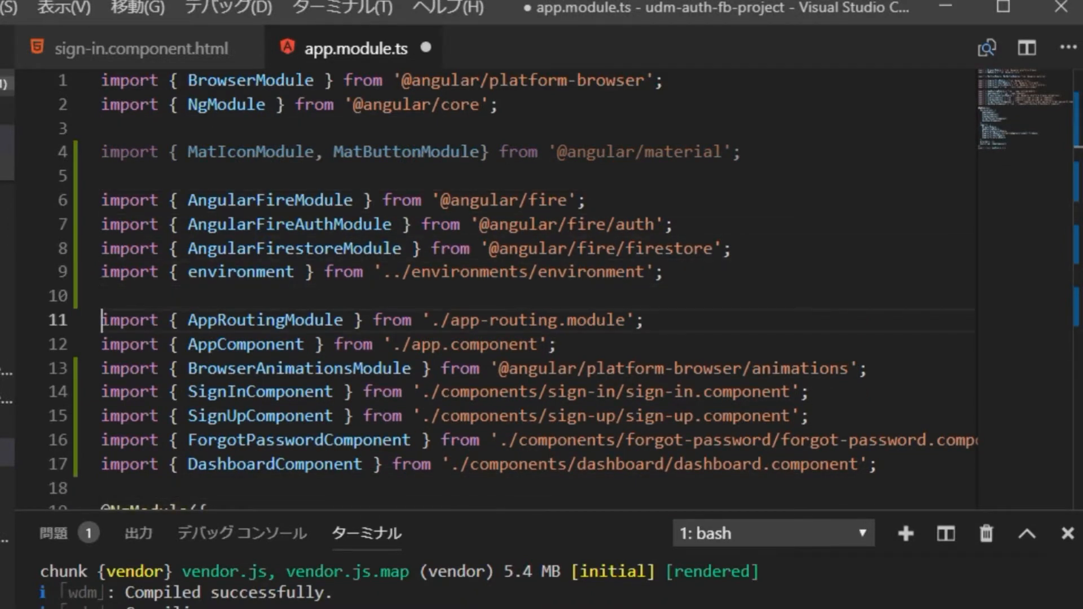
pyautogui.scroll(-3)
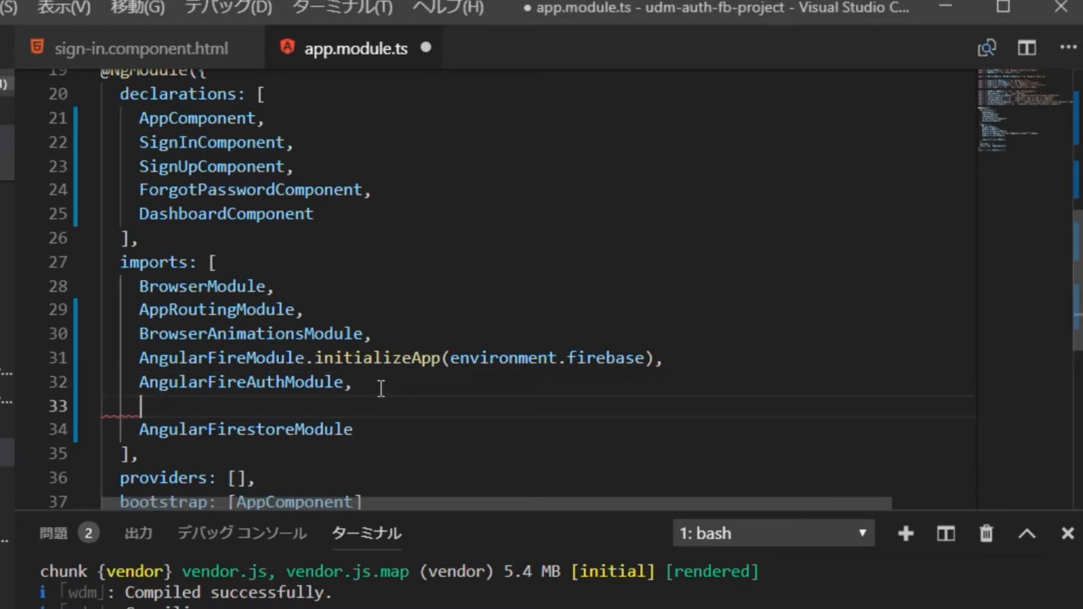
pyautogui.write('MatIconModule,')
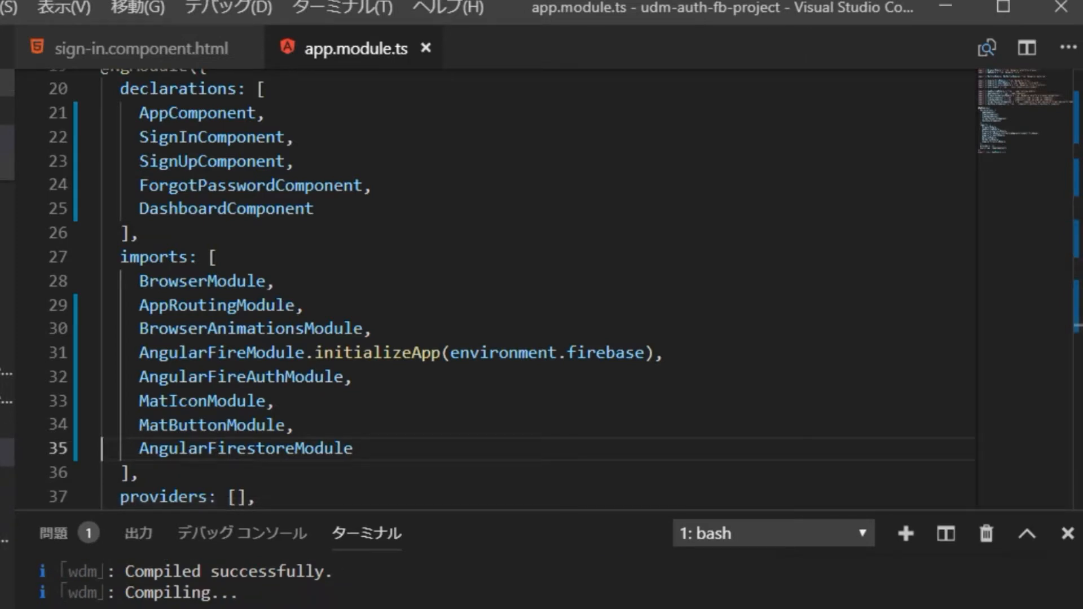
pyautogui.moveTo(885, 599)
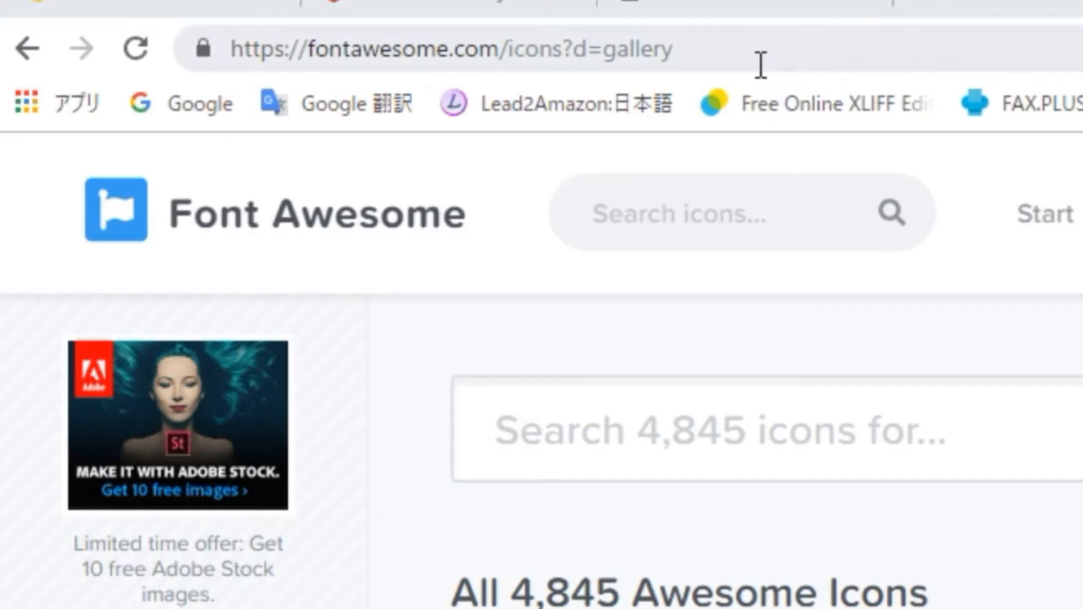
# Step: Search Font Awesome for twitter and open the twitter brand icon's page
pyautogui.click(449, 48)
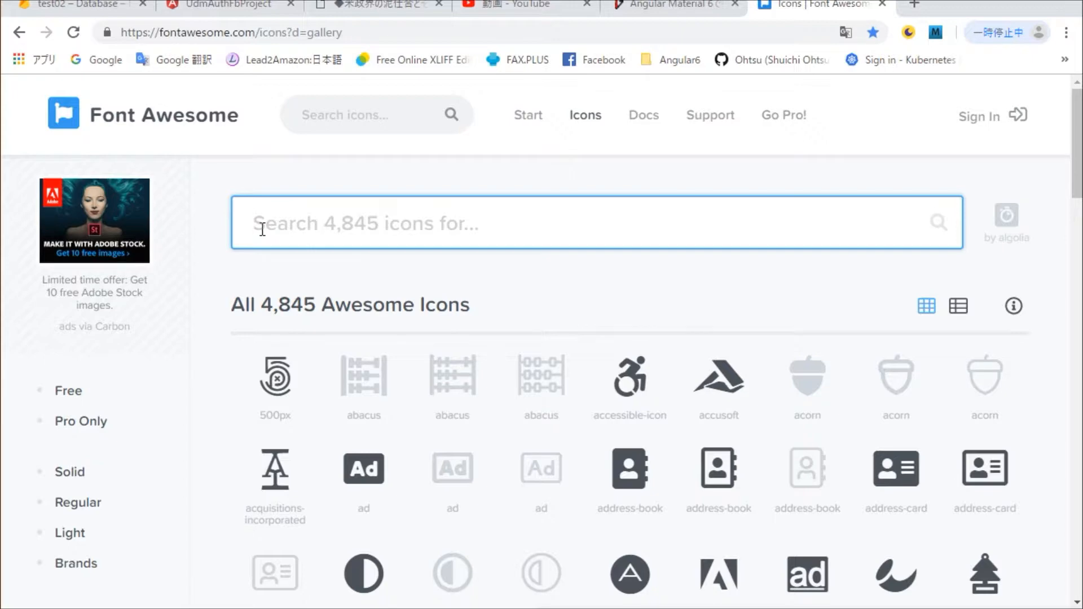
pyautogui.write('t')
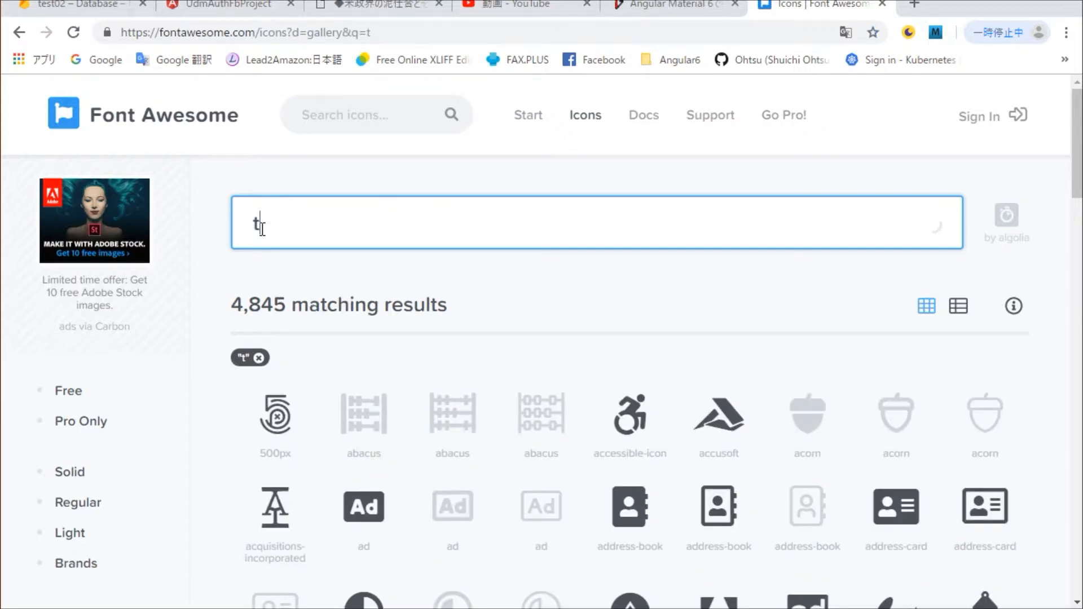
pyautogui.write('witter')
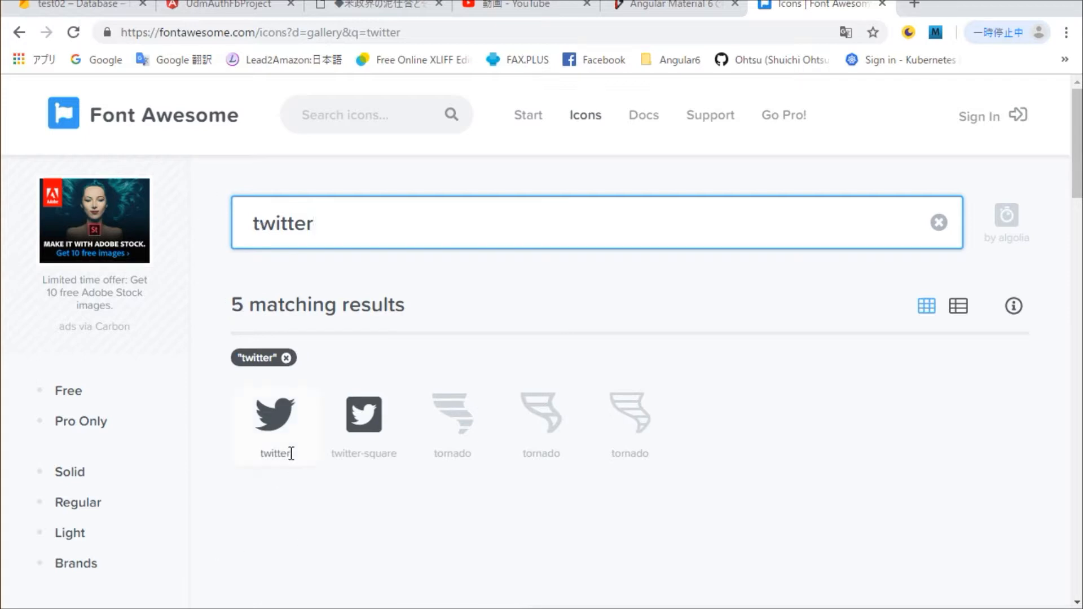
pyautogui.moveTo(274, 414)
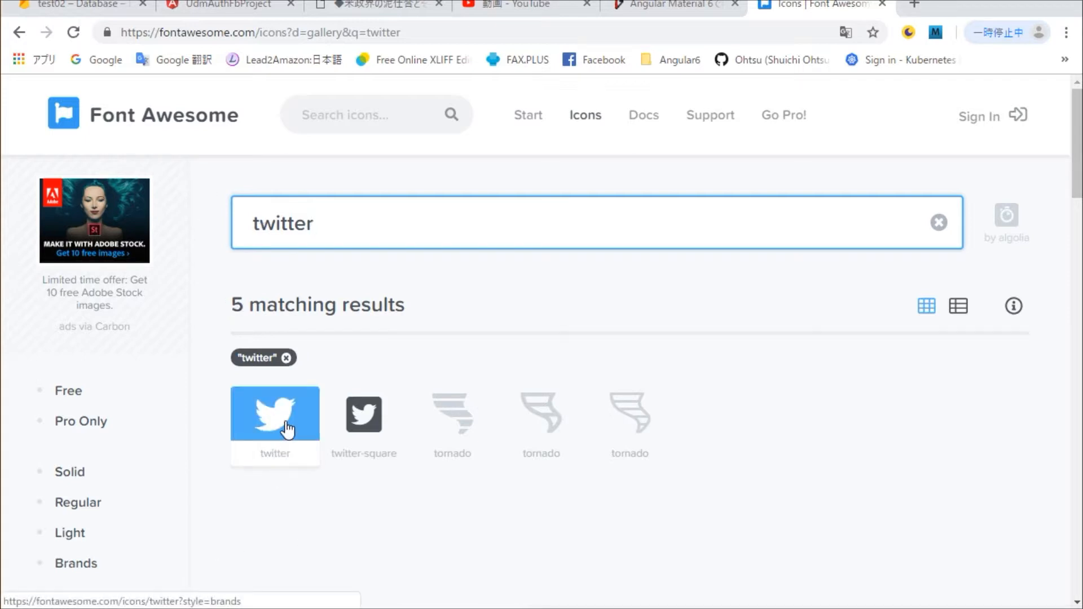
pyautogui.click(275, 414)
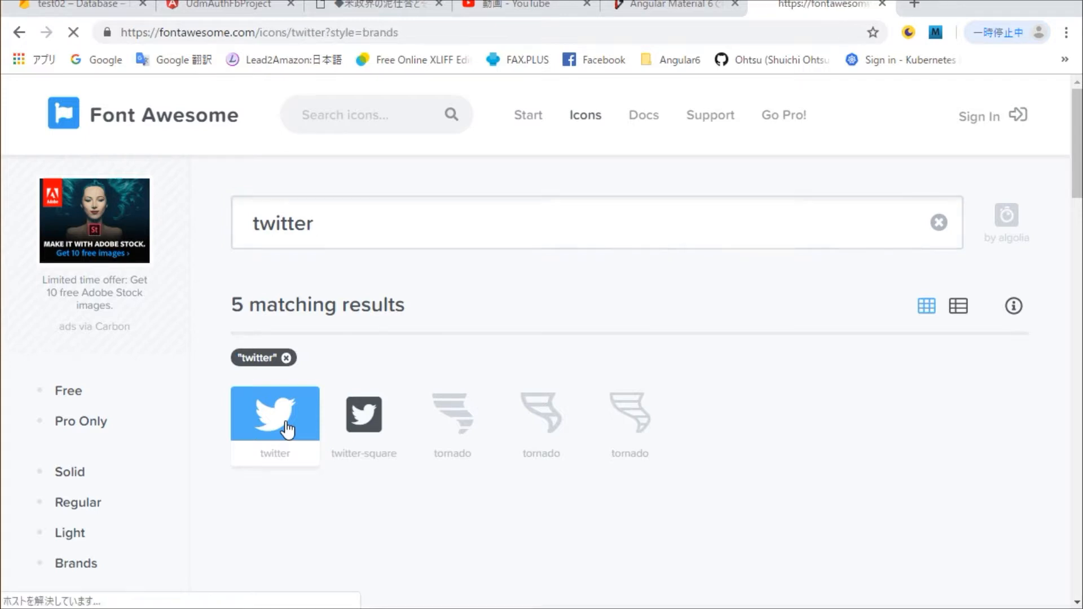
pyautogui.click(275, 414)
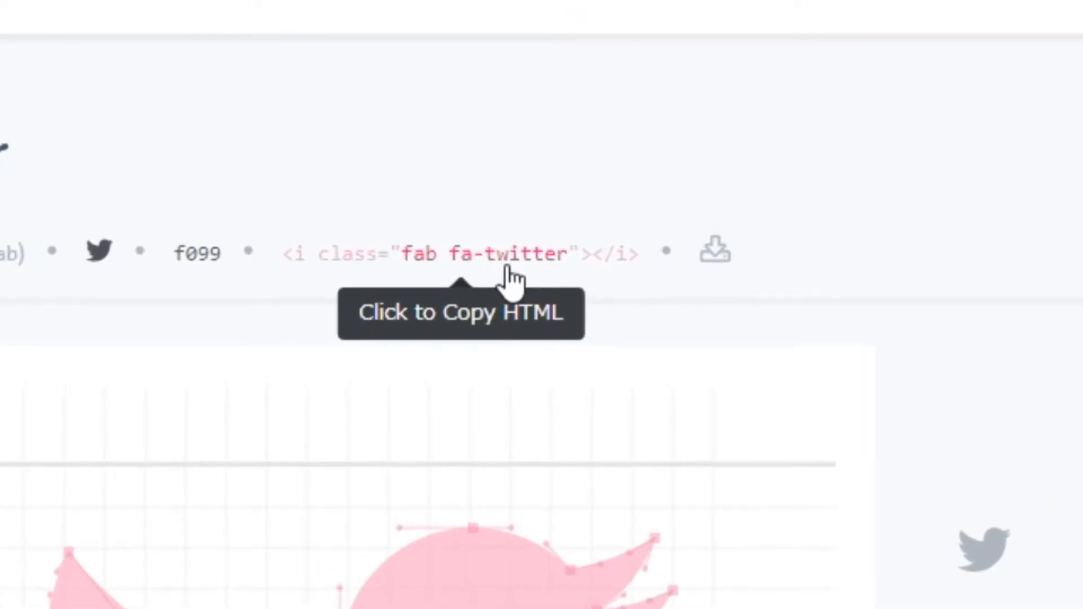
# Step: Copy the <i class="fab fa-twitter"> HTML snippet
pyautogui.click(459, 254)
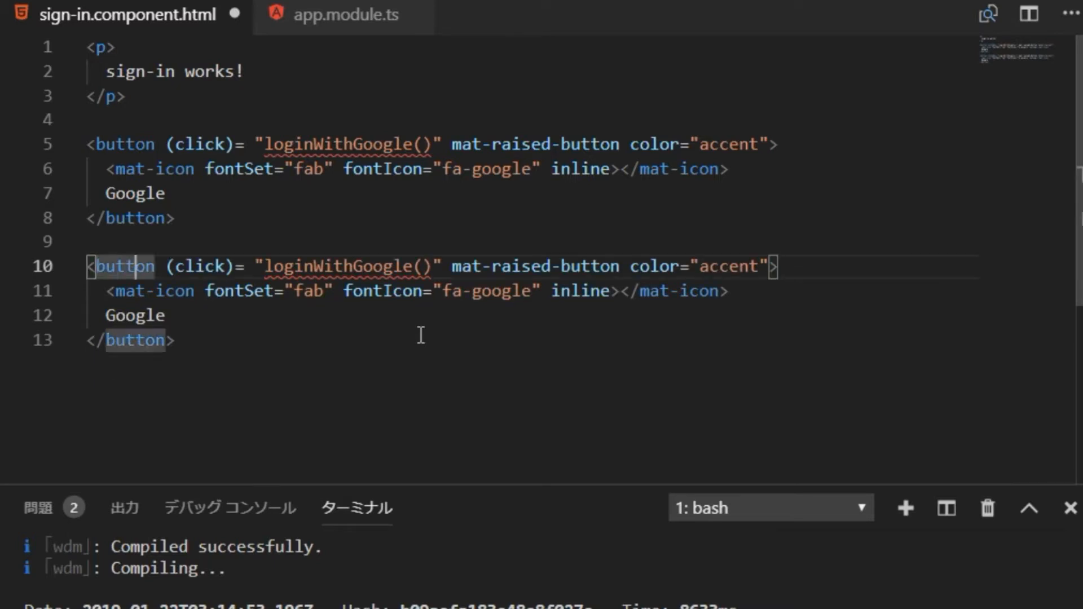
# Step: Edit the duplicated button to loginWithTwitter(), color primary, fa-twitter icon and label Twitter
pyautogui.write('Twitter')
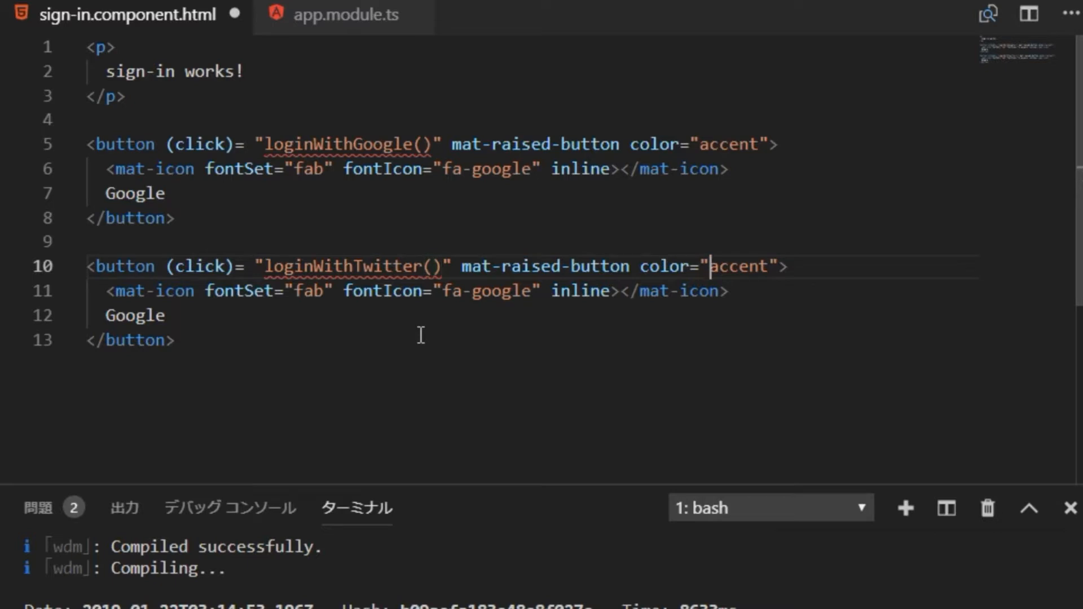
pyautogui.press('Backspace')
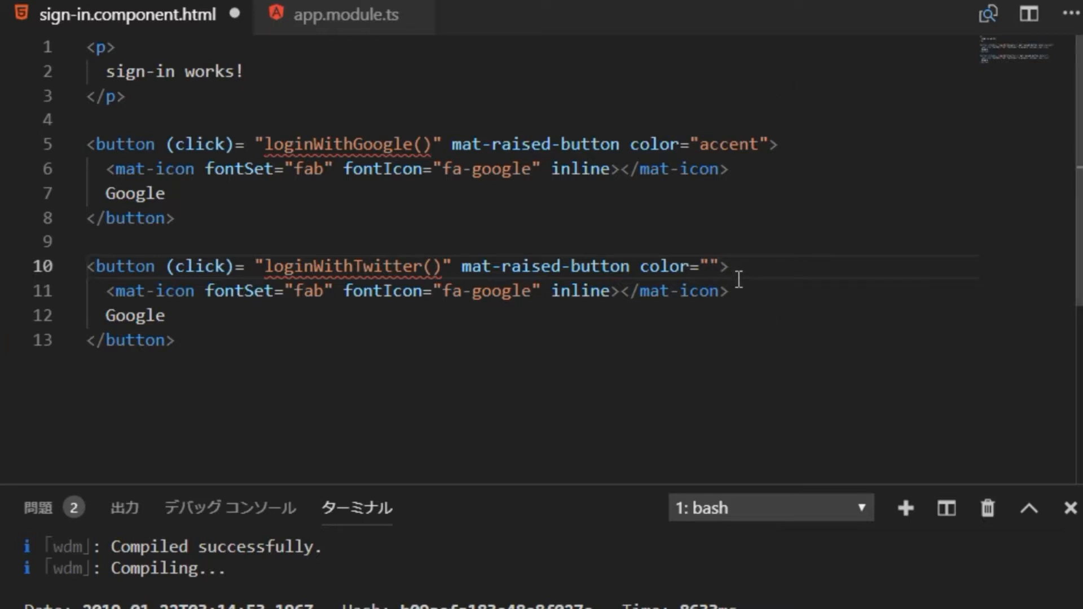
pyautogui.write('primary')
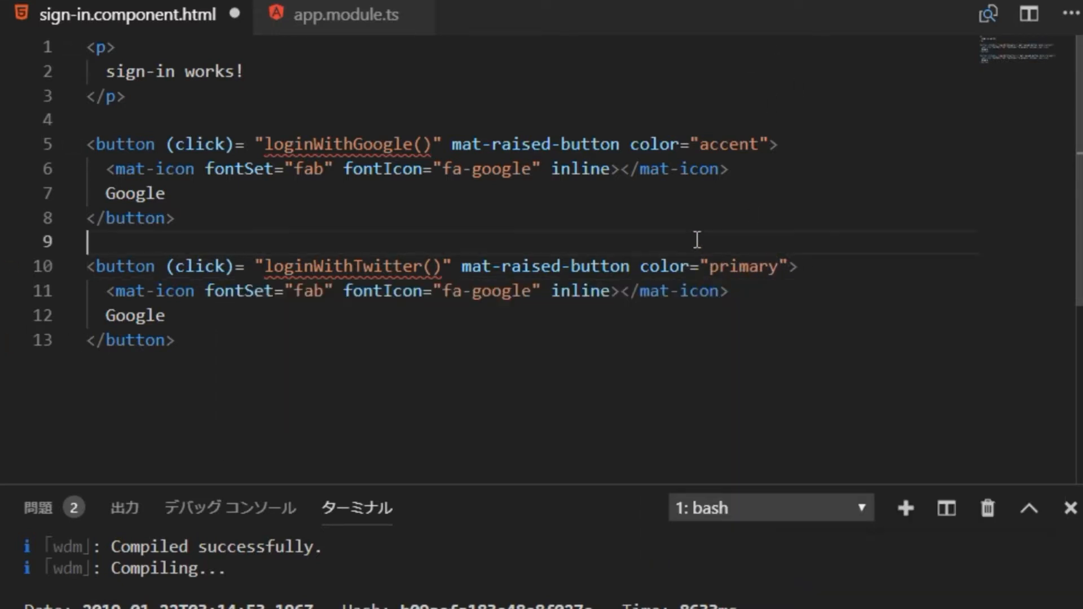
pyautogui.moveTo(441, 345)
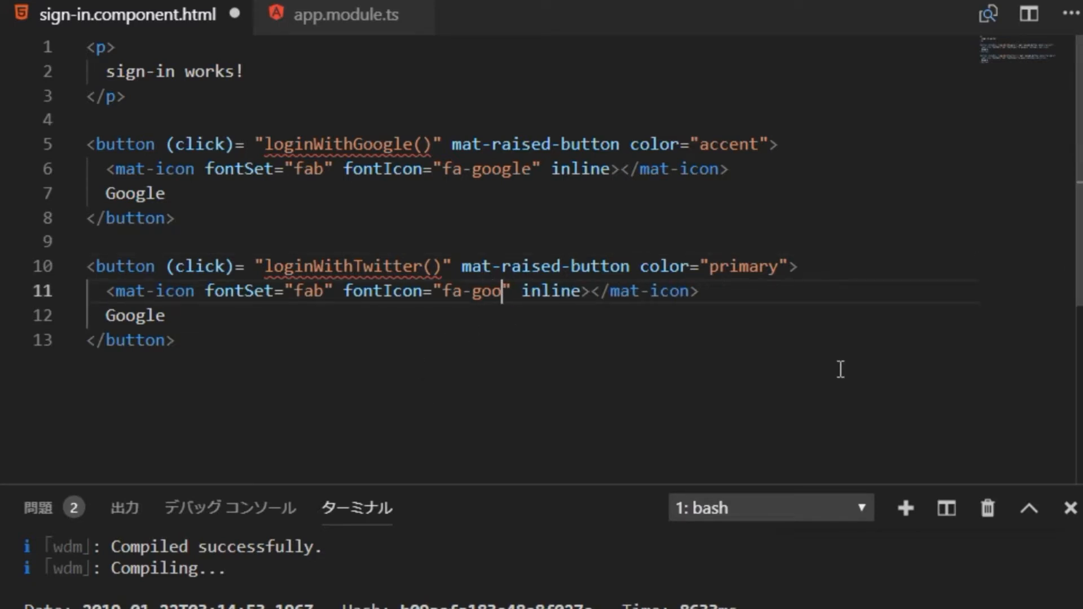
pyautogui.write('twitter')
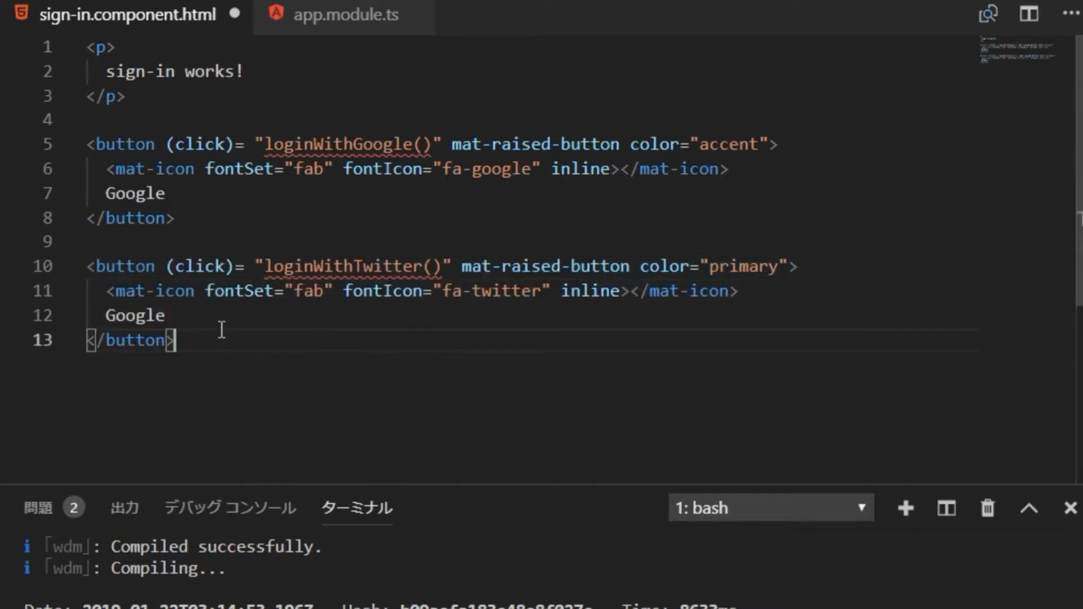
pyautogui.write('Twi')
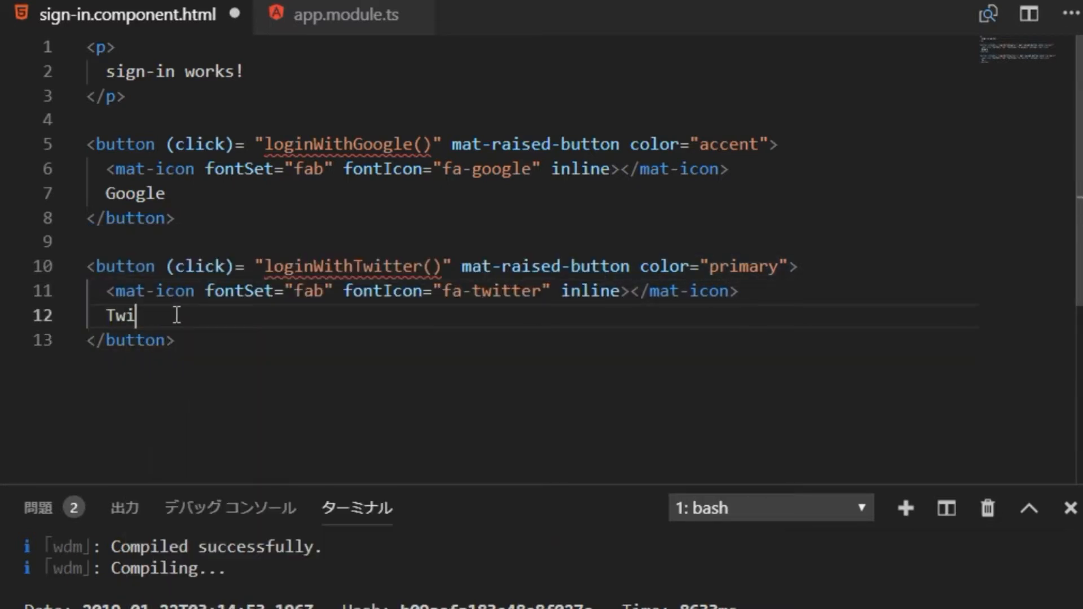
pyautogui.write('tter')
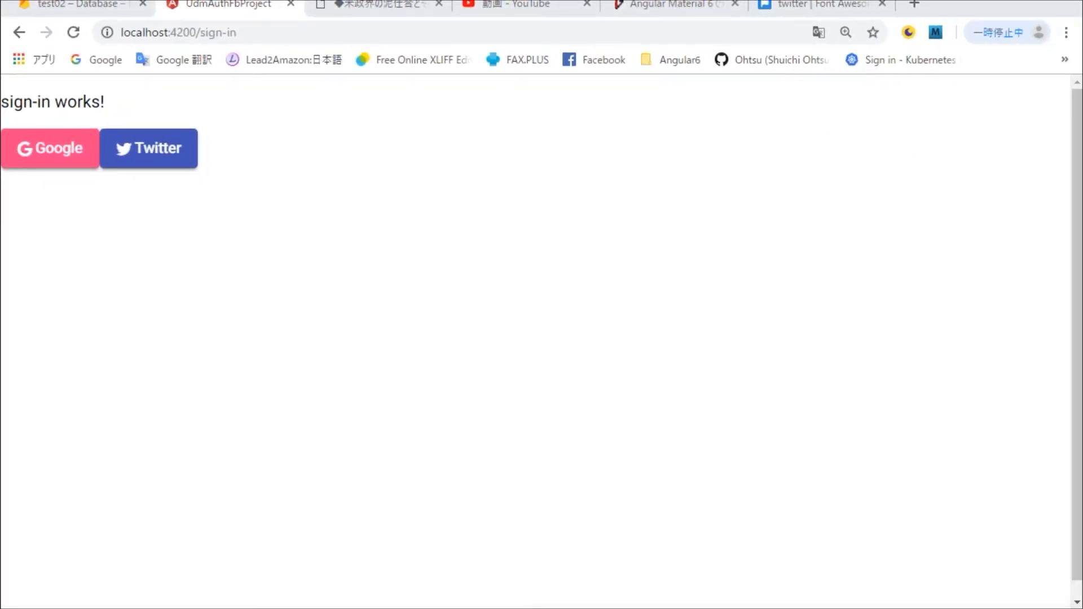
pyautogui.click(819, 5)
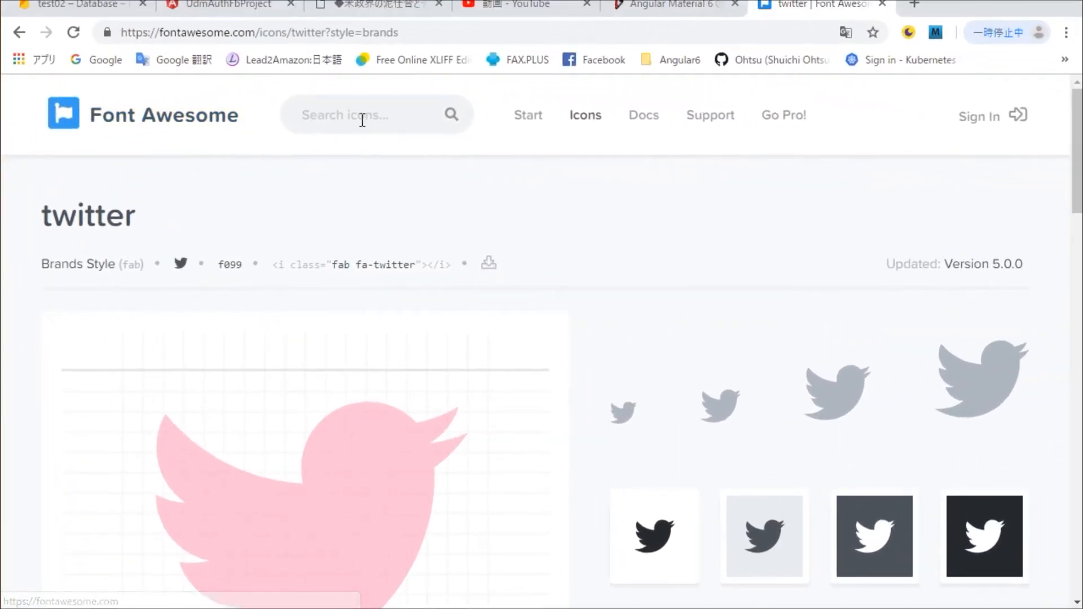
# Step: Search Font Awesome for Facebook and open the facebook-f brand icon page
pyautogui.click(363, 114)
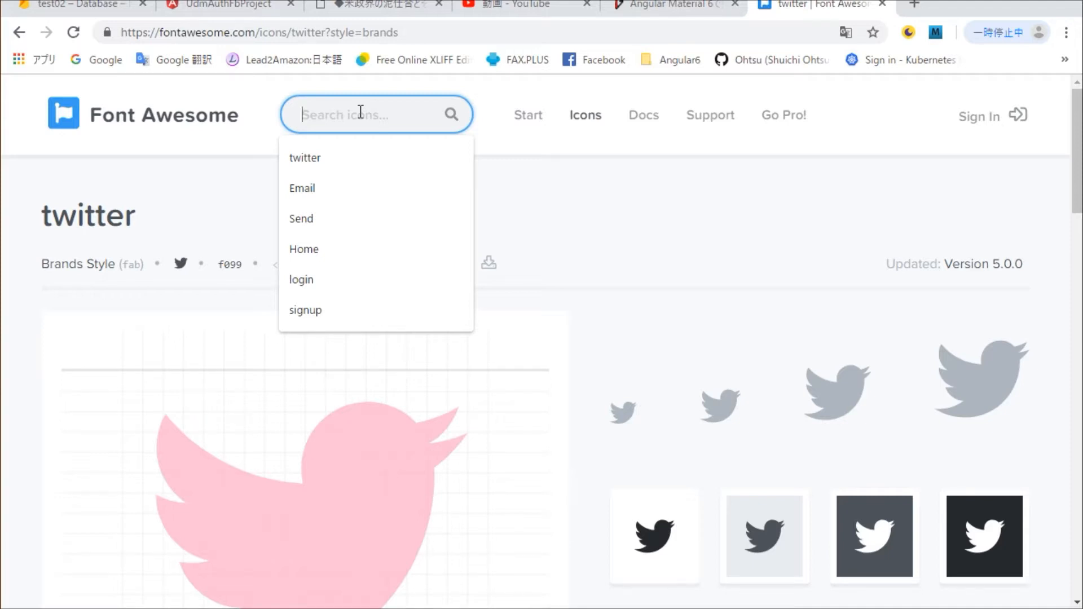
pyautogui.write('Facebook')
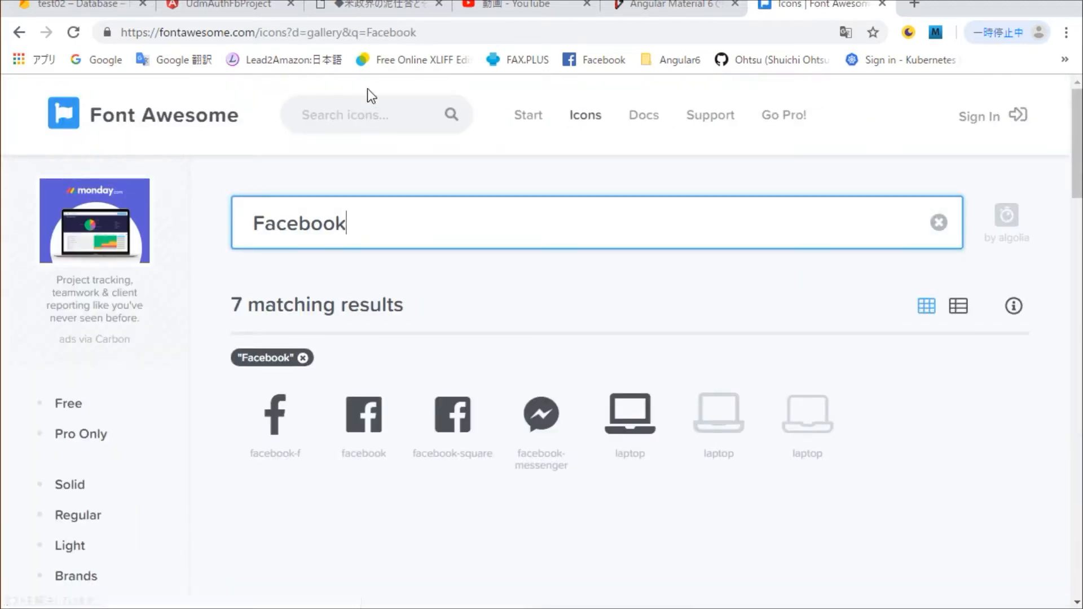
pyautogui.moveTo(274, 414)
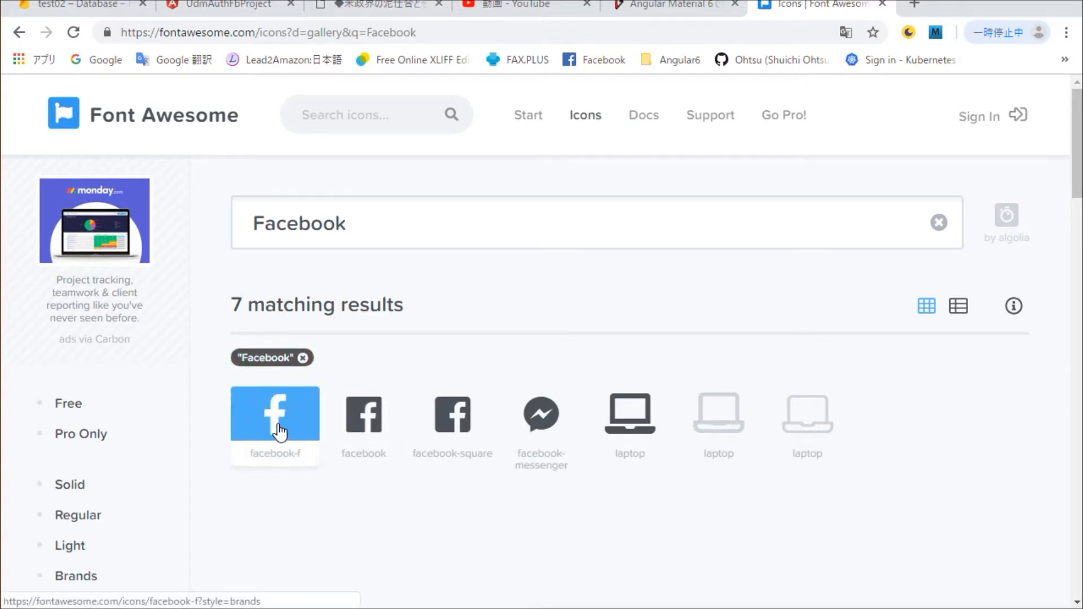
pyautogui.click(274, 414)
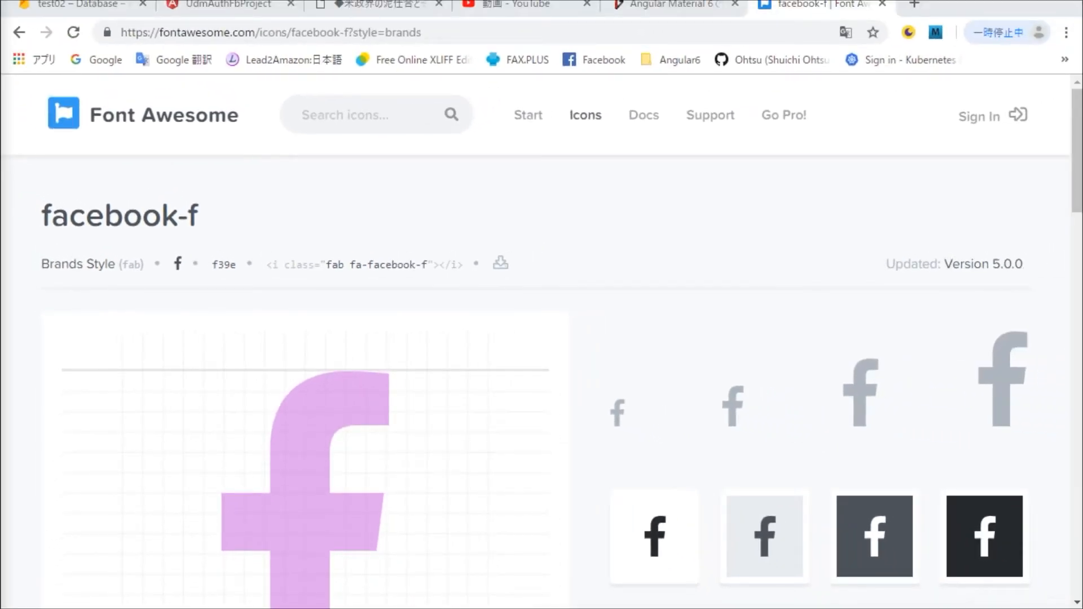
pyautogui.moveTo(288, 508)
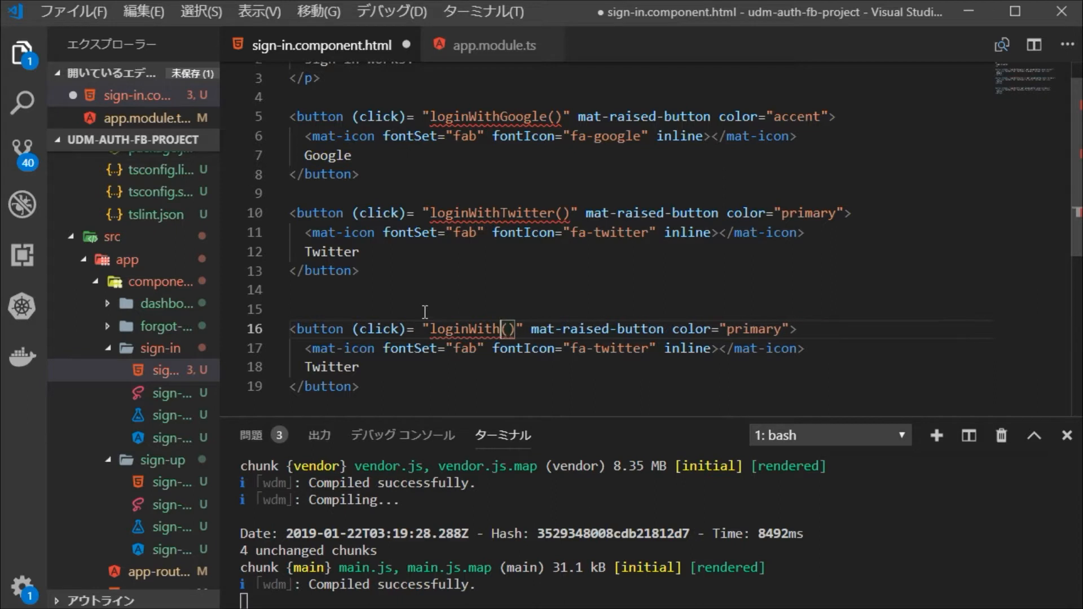
# Step: Edit the copied button to loginWithFacebook(), fa-facebook-f icon and label Facebook
pyautogui.write('Facebook')
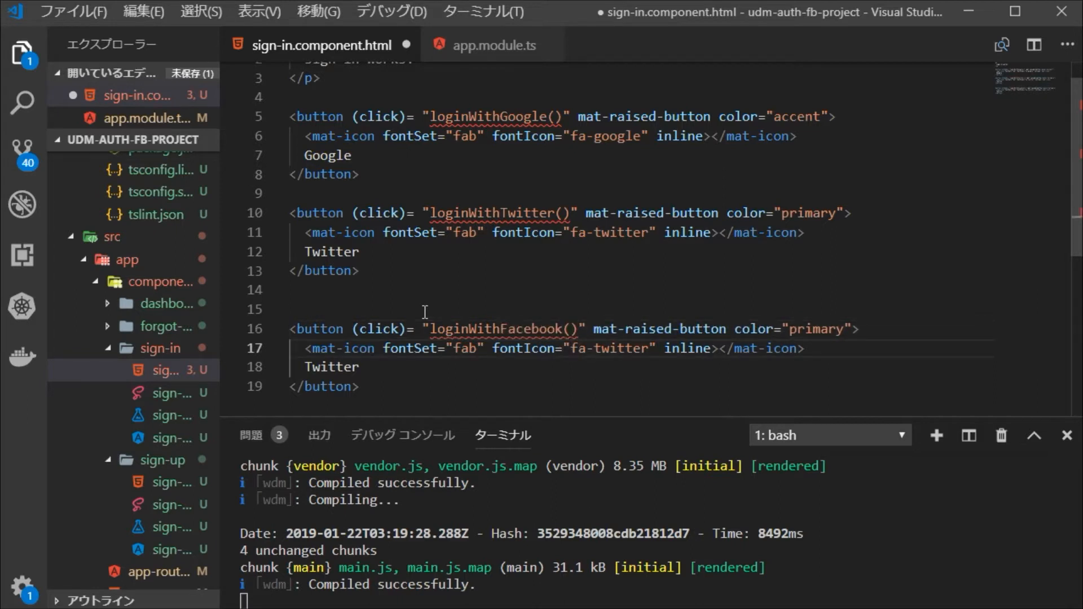
pyautogui.write('facebook-f')
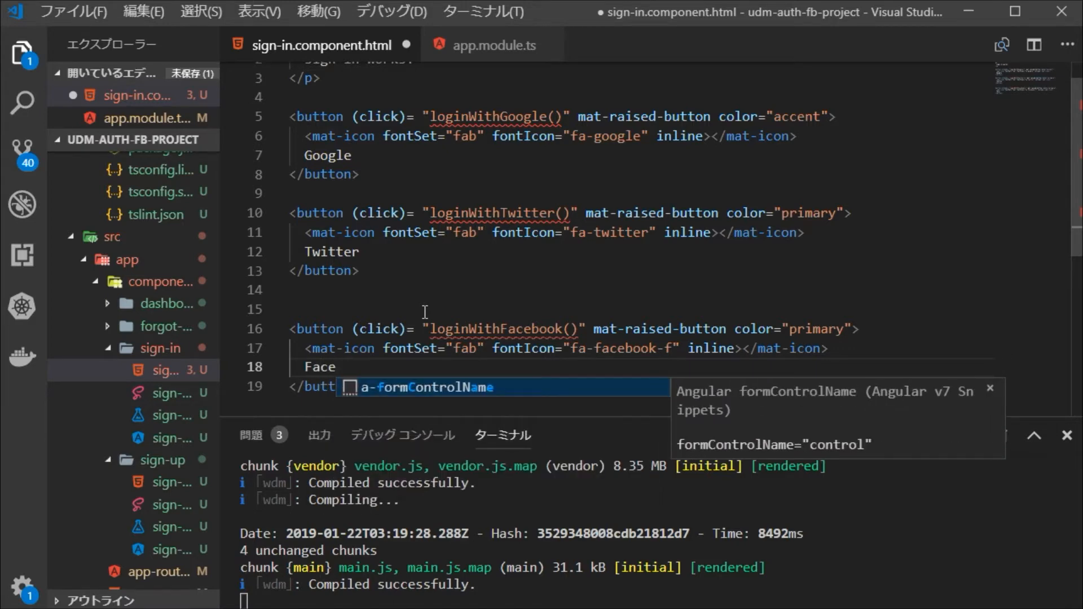
pyautogui.write('book')
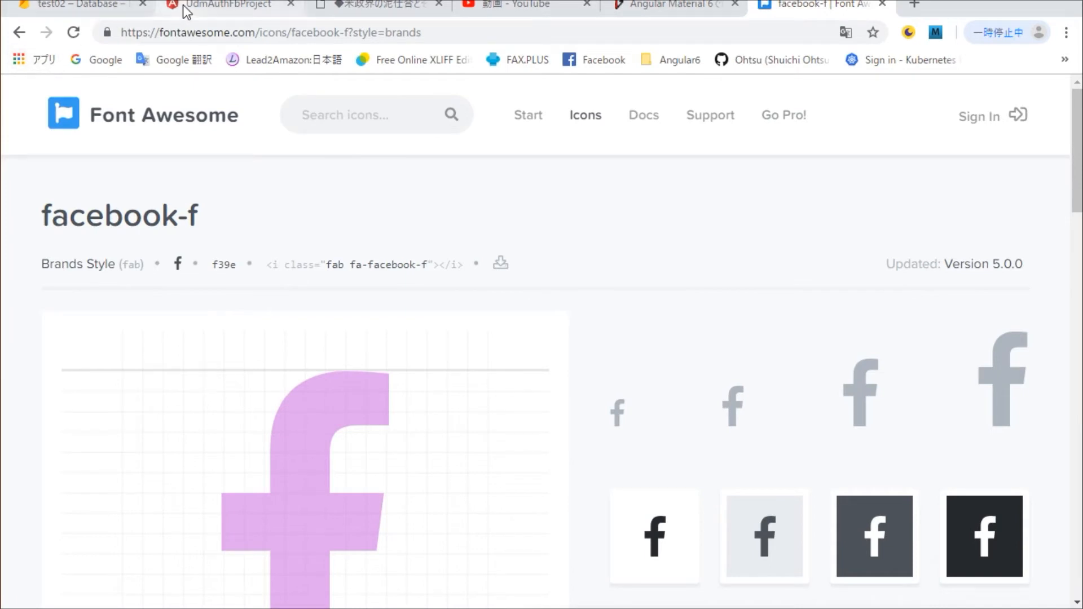
# Step: Show the localhost:4200 sign-in page with its Google, Twitter and Facebook buttons
pyautogui.click(227, 6)
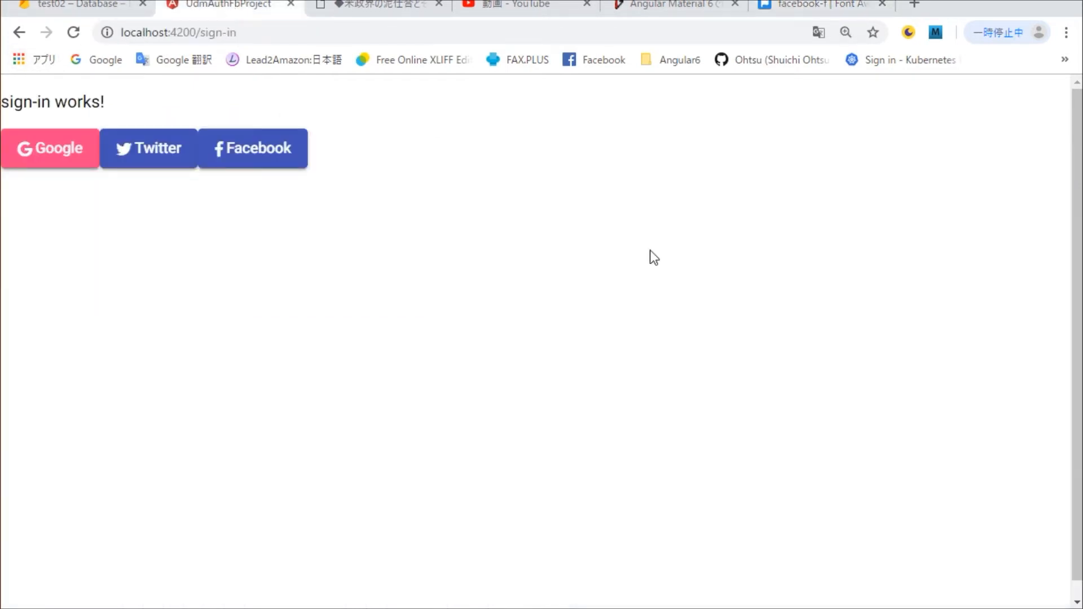
pyautogui.moveTo(270, 223)
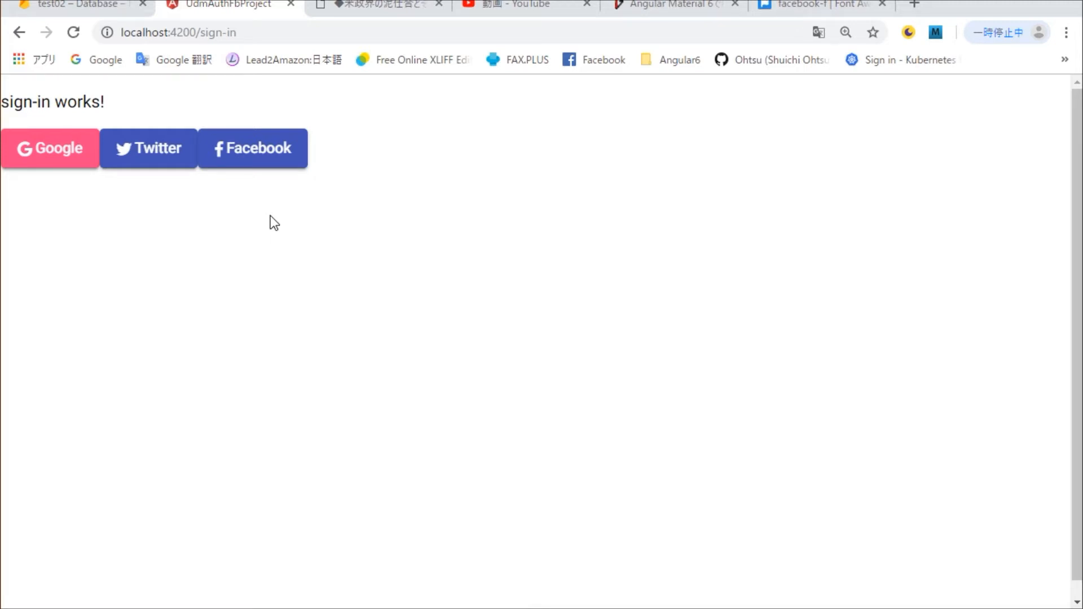
pyautogui.moveTo(265, 302)
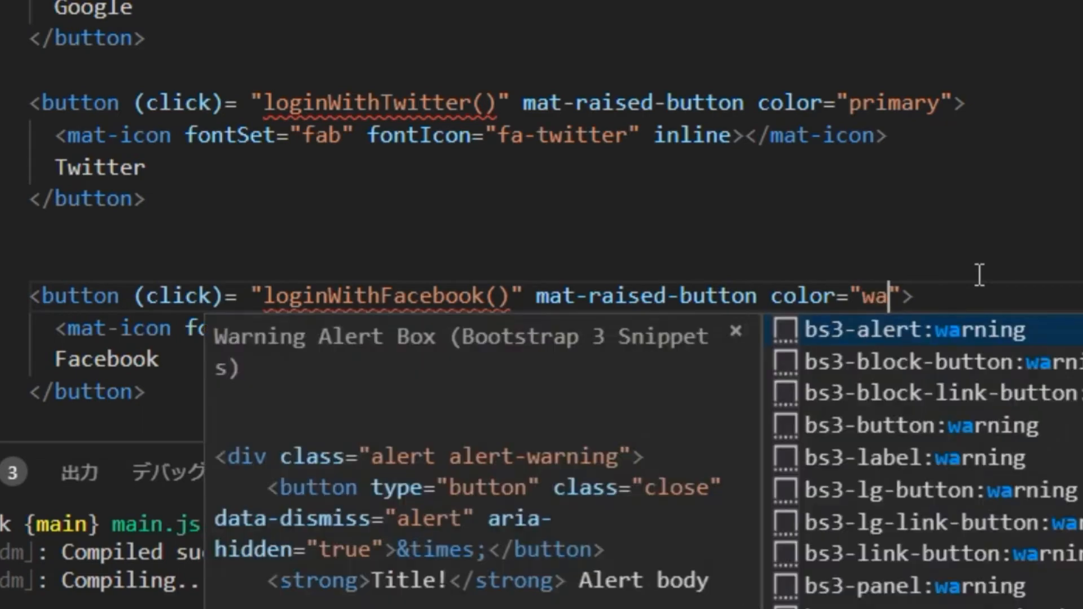
# Step: Change the loginWithFacebook button's color from primary to warn
pyautogui.write('rn')
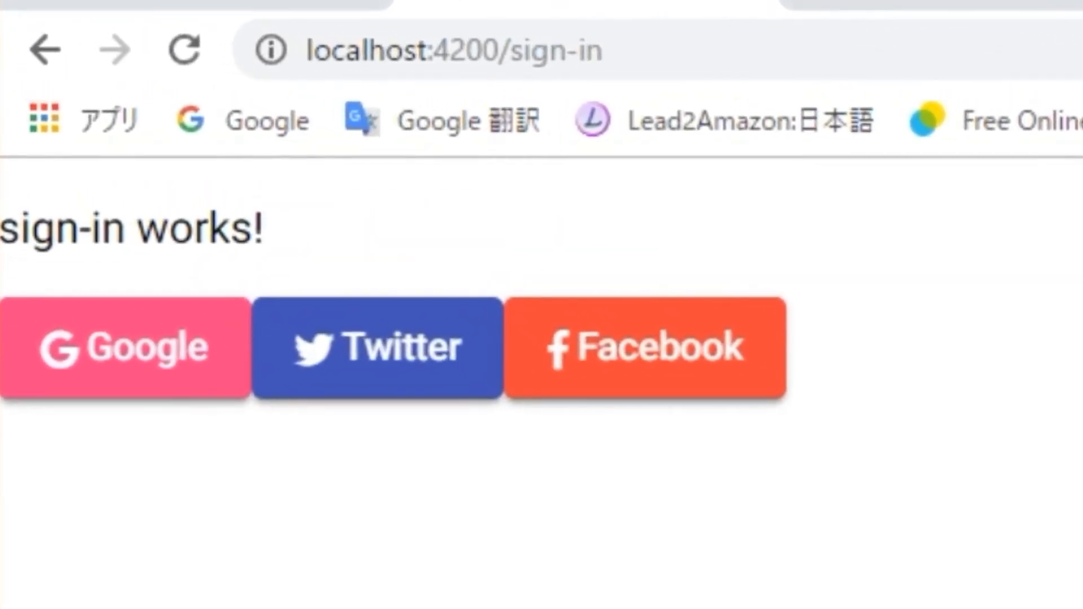
# Step: Search Font Awesome for 'github' and show the github brand icon details
pyautogui.click(815, 5)
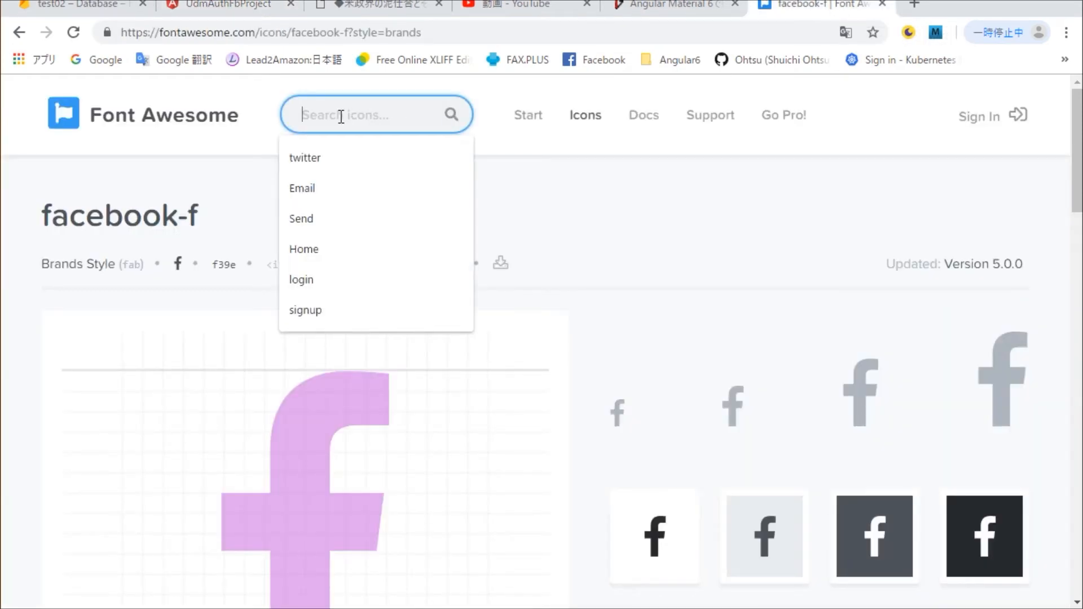
pyautogui.write('github')
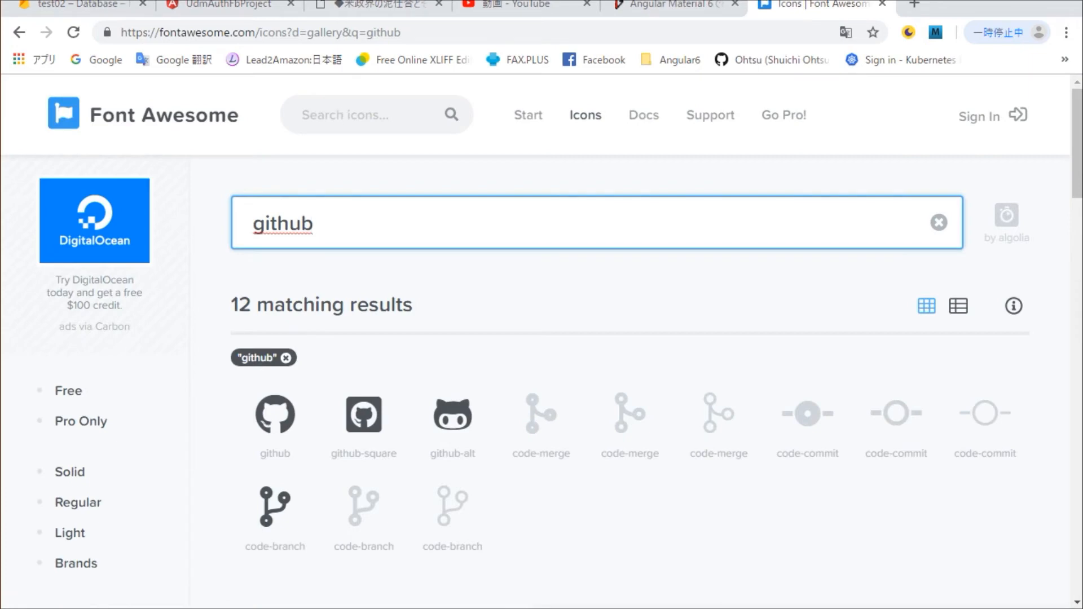
pyautogui.moveTo(275, 414)
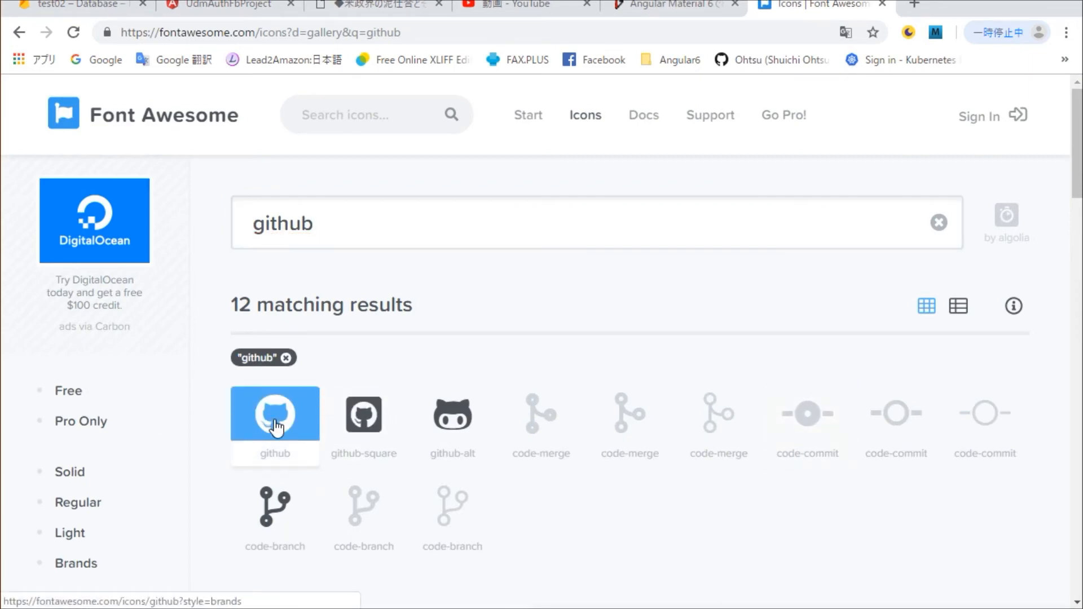
pyautogui.click(274, 414)
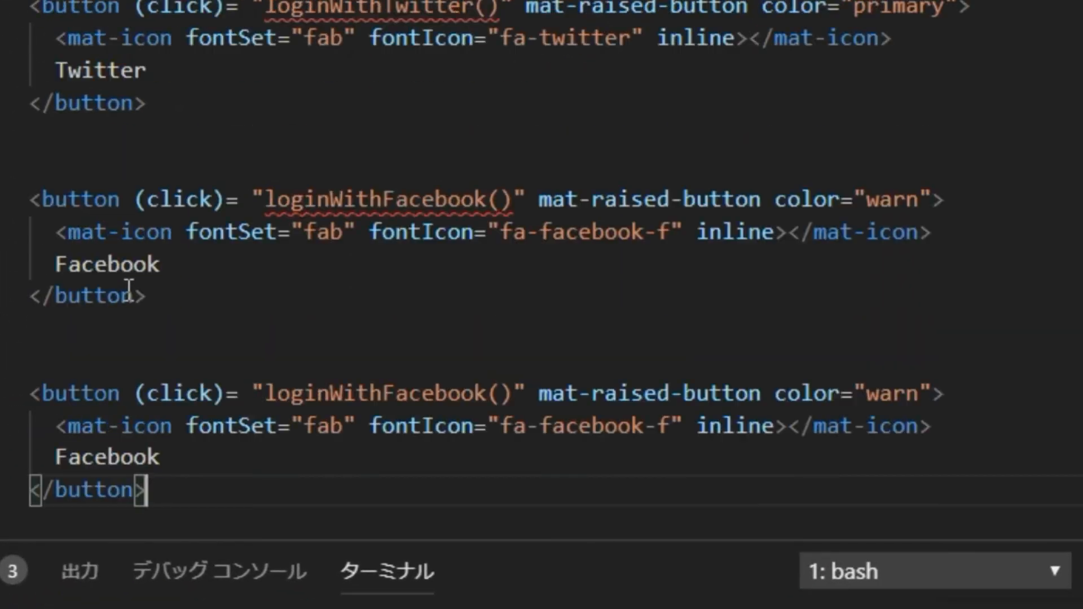
# Step: Edit the duplicated block to loginWithGithub(), color="link", fa-github icon and Github label, then view it on the sign-in page
pyautogui.write('Githu')
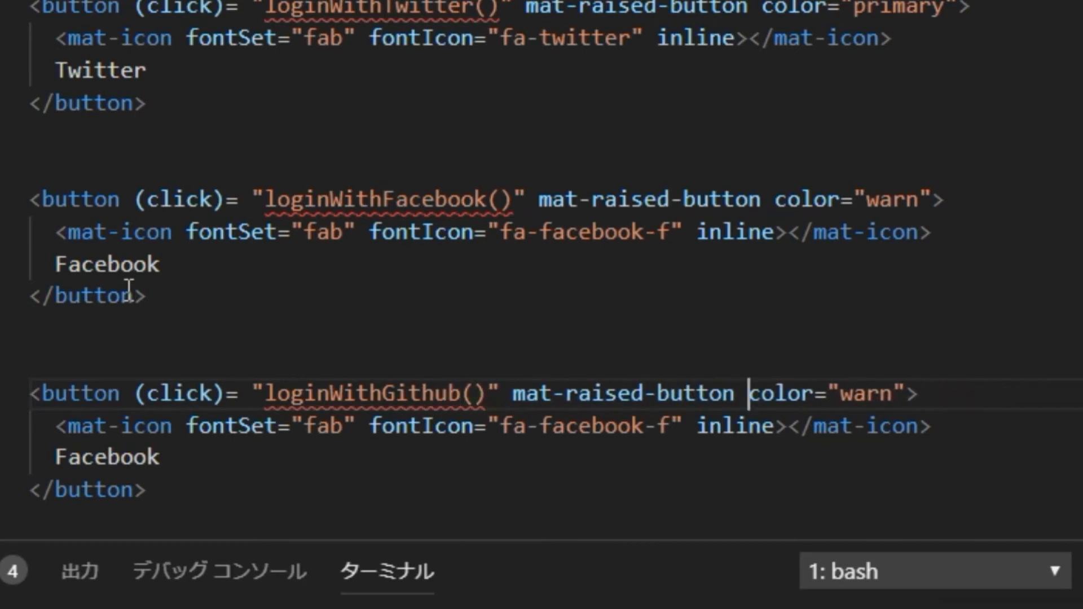
pyautogui.write('li')
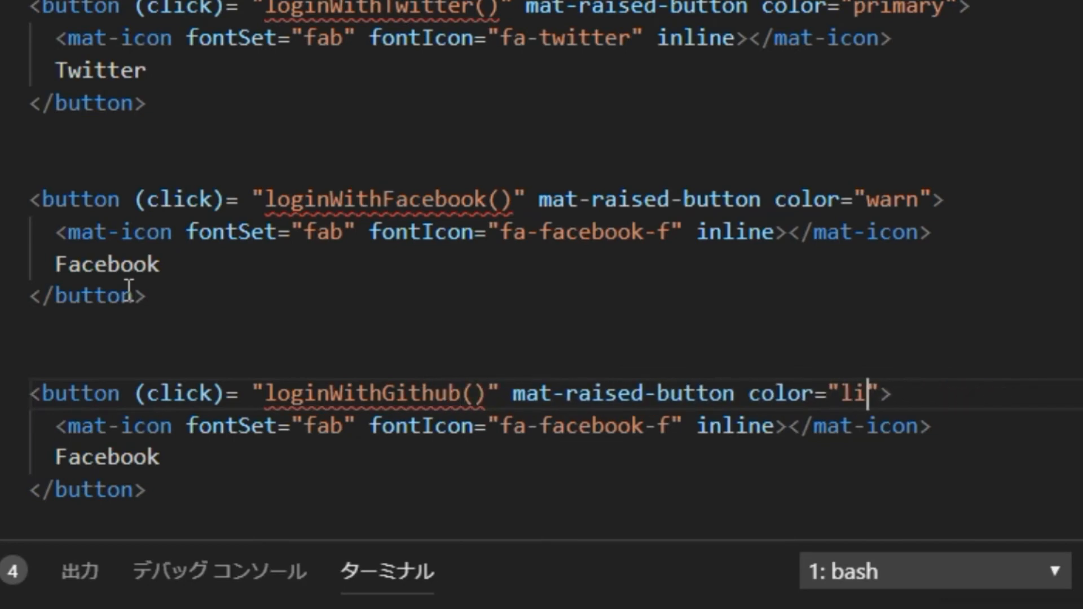
pyautogui.write('nk')
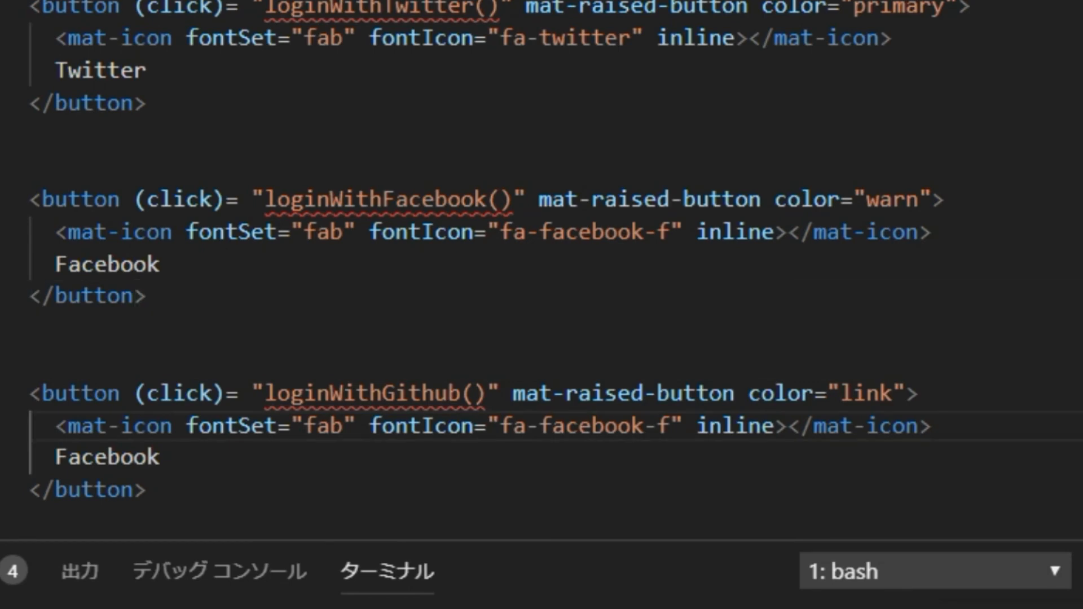
pyautogui.write('github')
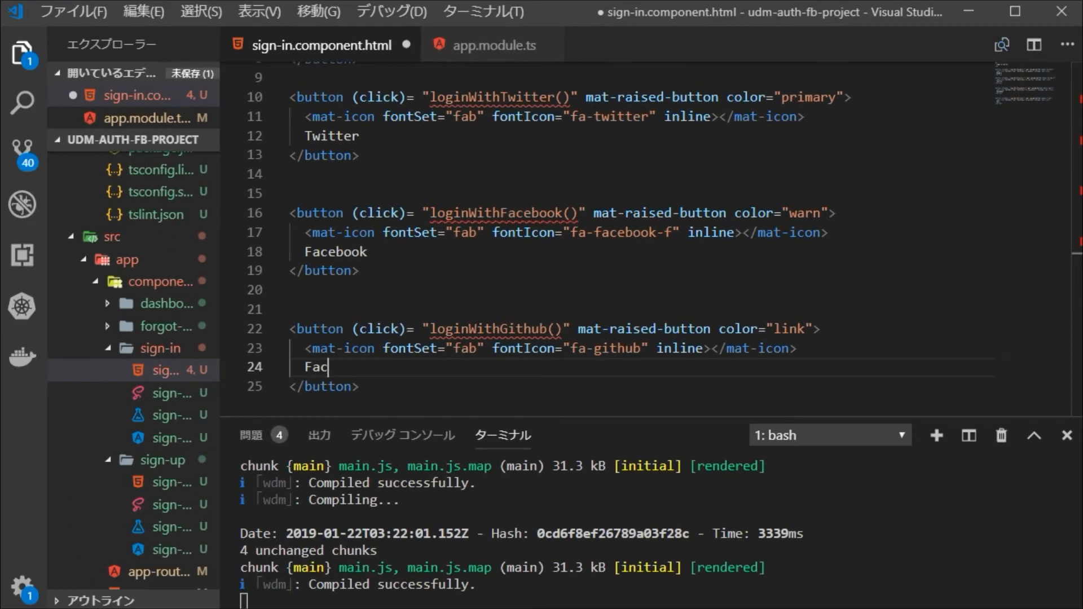
pyautogui.write('Github')
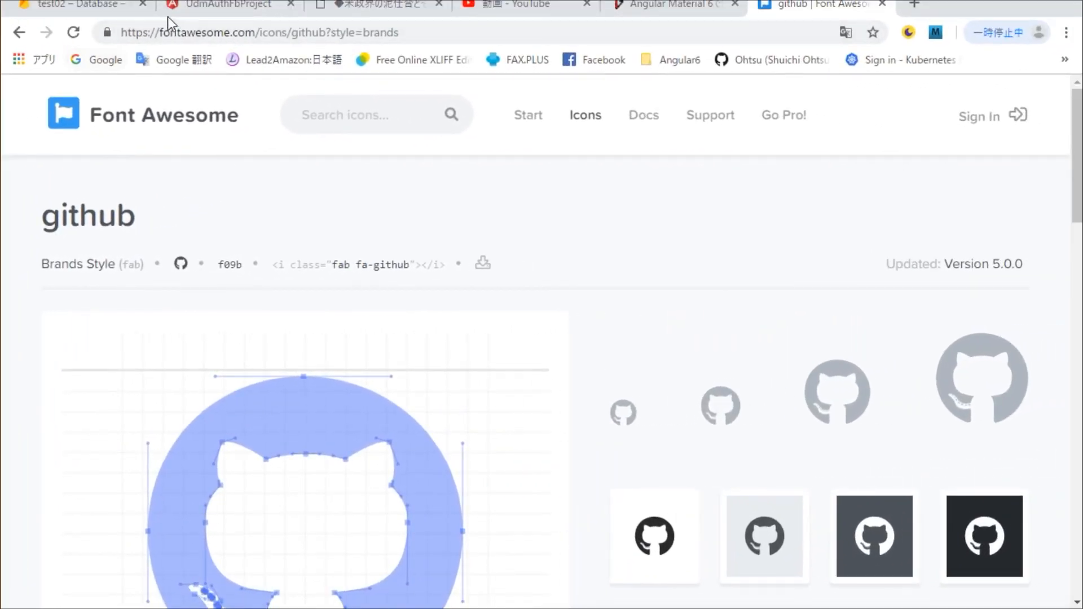
pyautogui.click(230, 5)
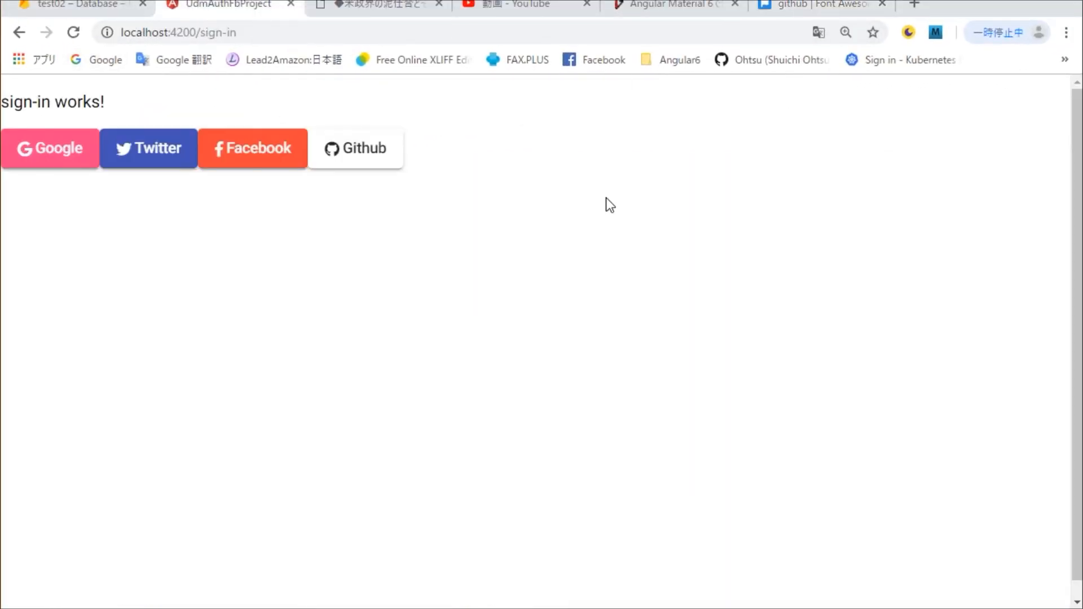